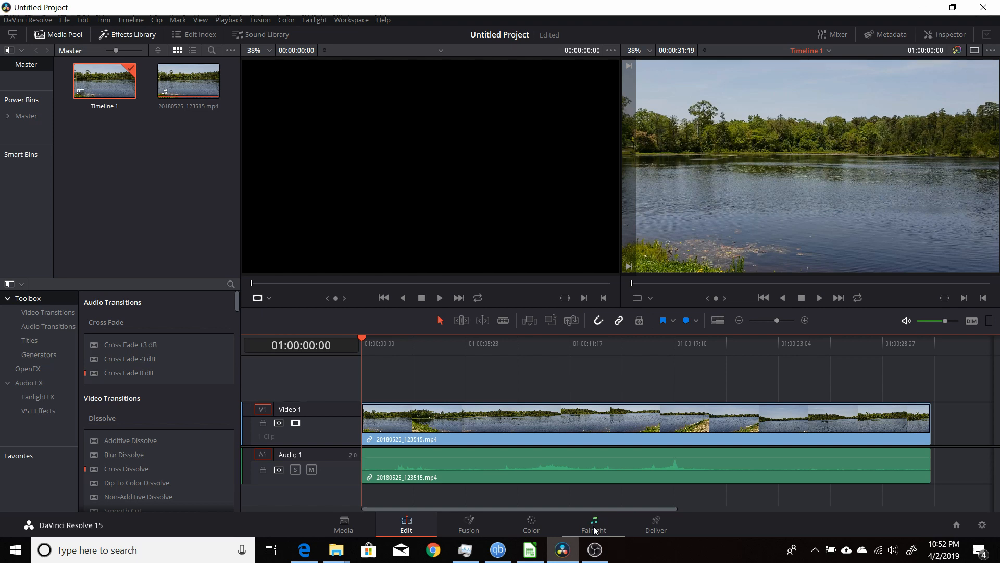
mouse_move(596, 529)
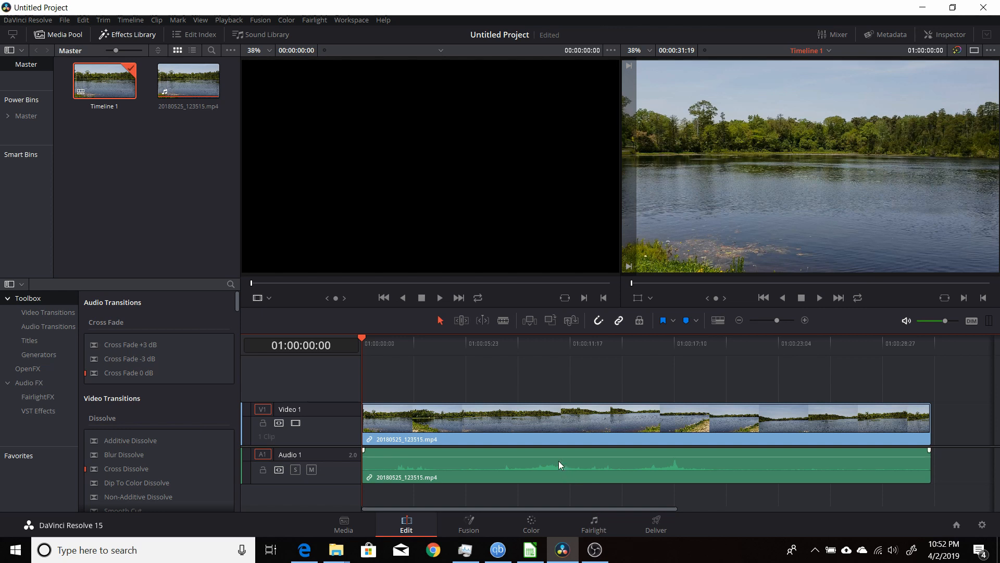
mouse_move(588, 527)
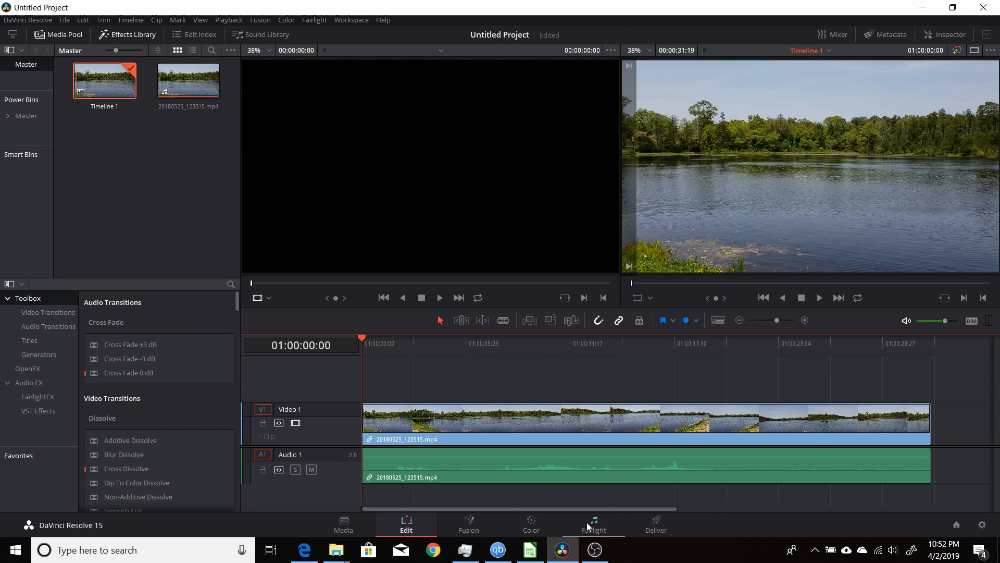
Switch to the Fairlight page to see the Audio 1 track and mixer.
click(593, 523)
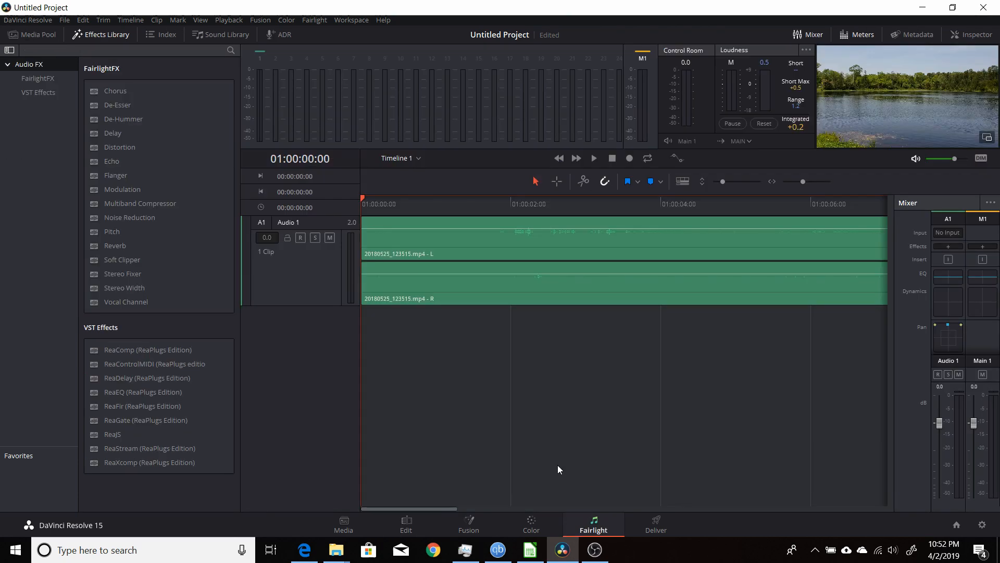
mouse_move(110, 70)
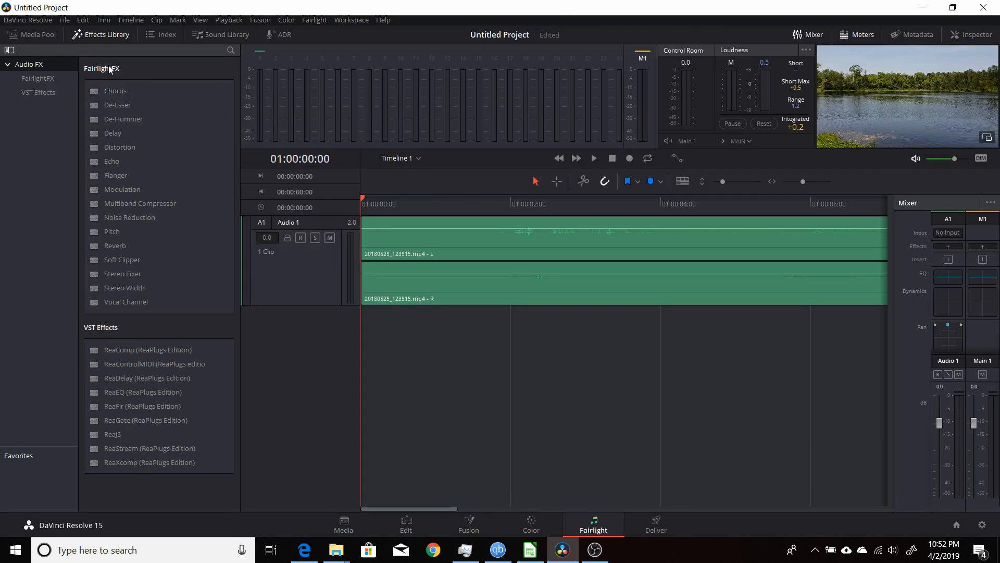
mouse_move(161, 238)
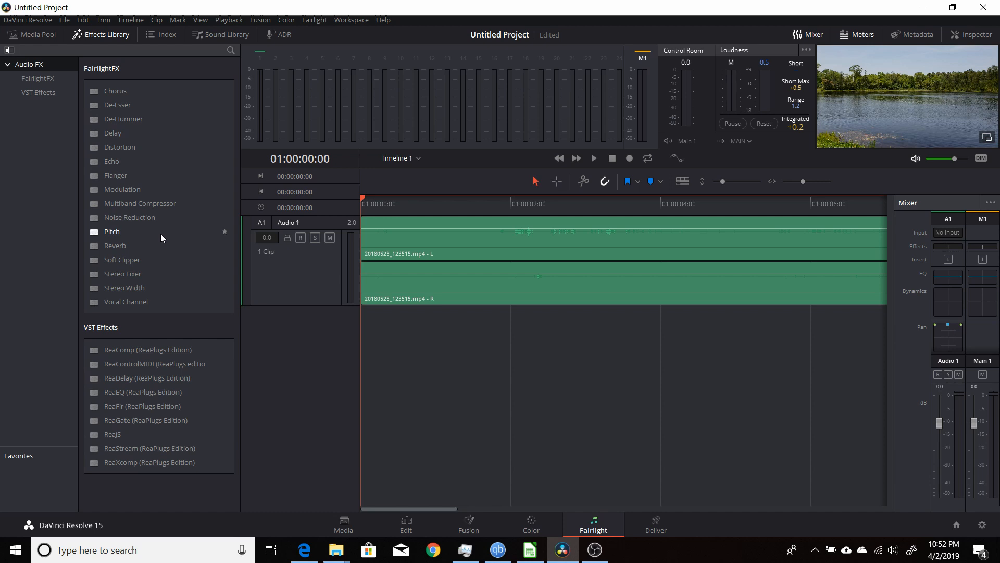
mouse_move(129, 218)
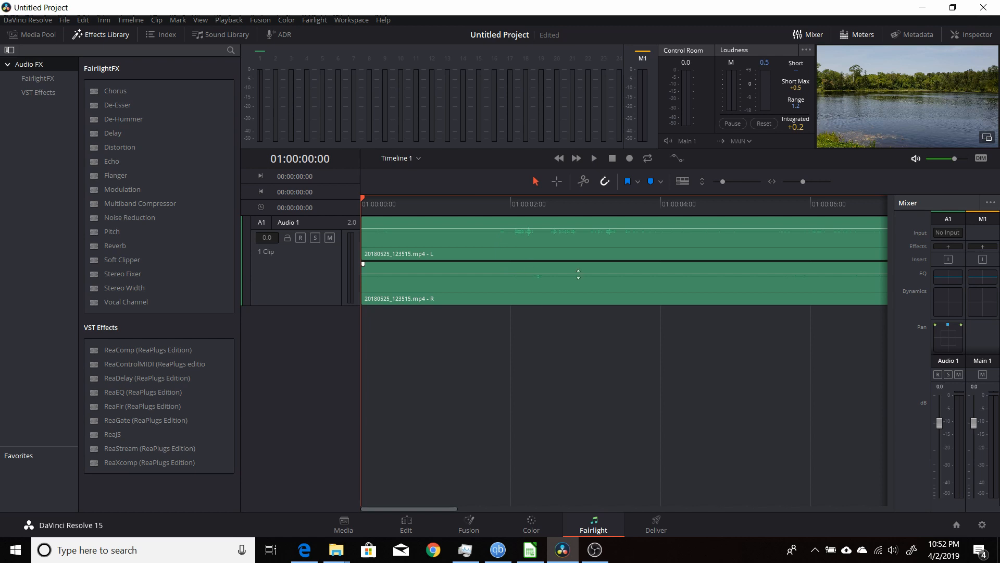
mouse_move(586, 288)
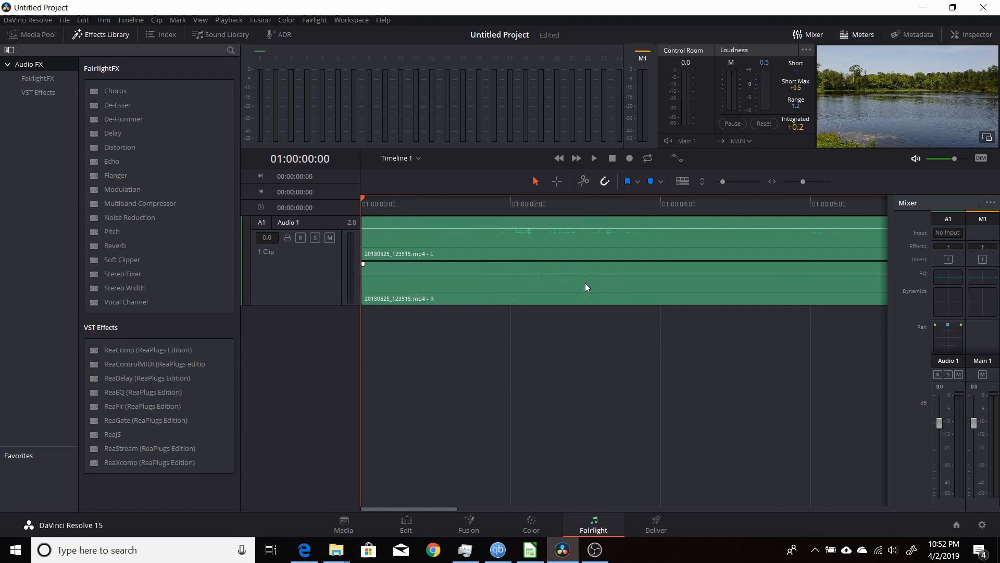
mouse_move(572, 291)
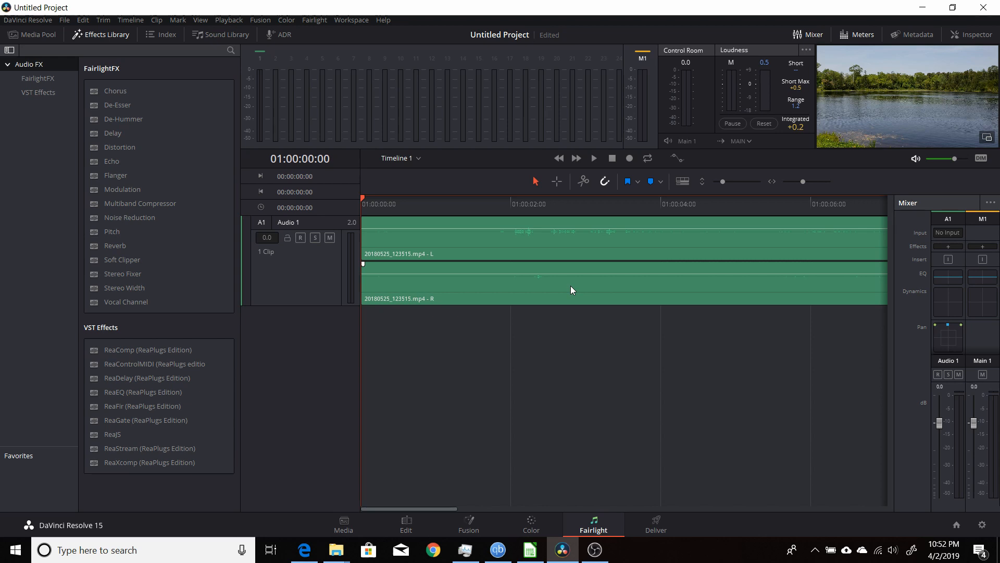
mouse_move(577, 286)
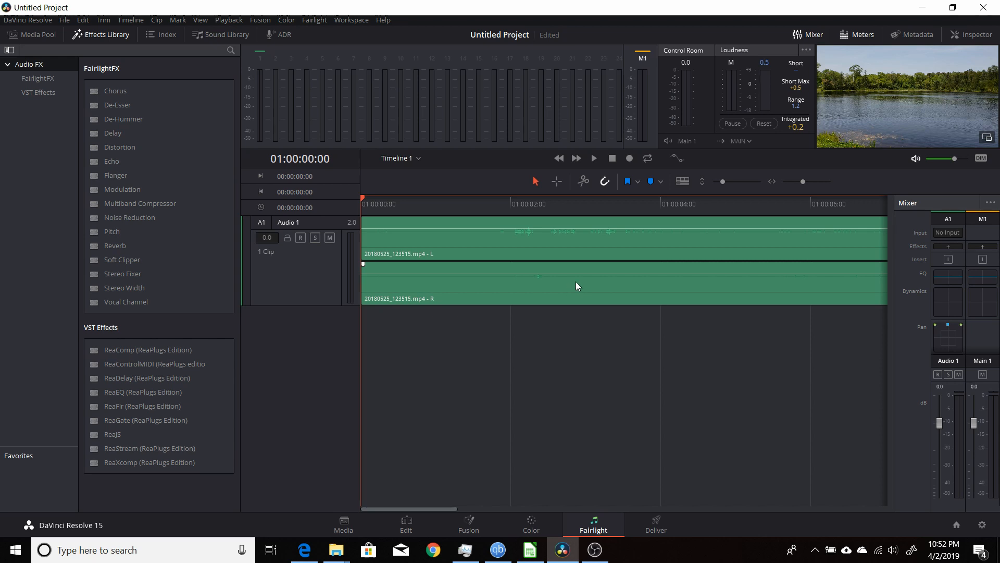
mouse_move(586, 517)
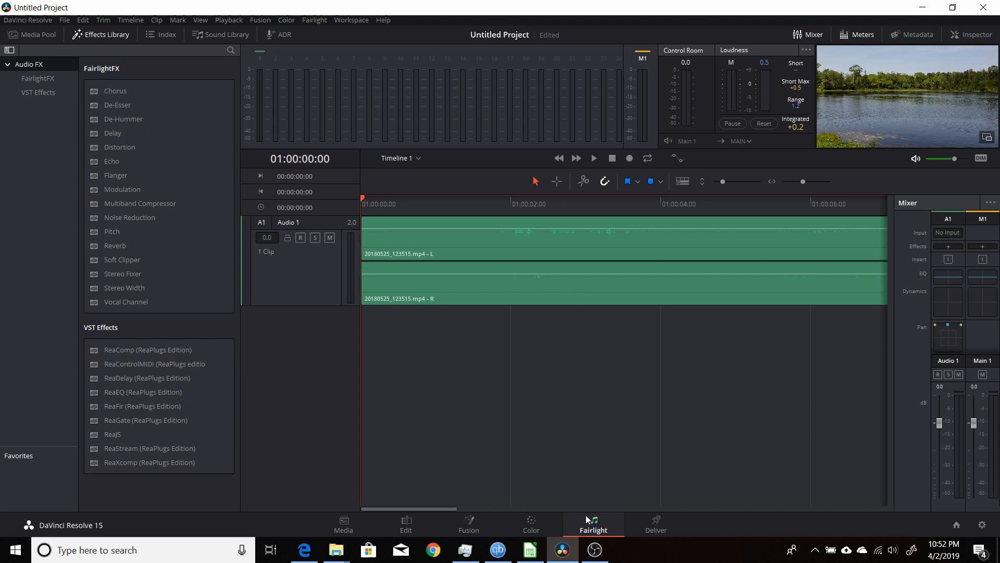
mouse_move(354, 354)
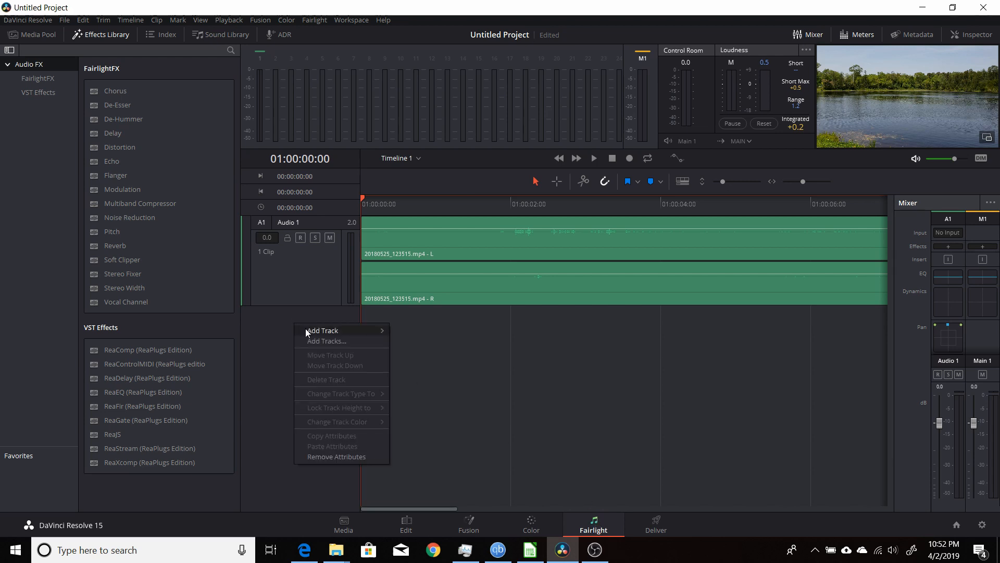
Add an empty mono track, Audio 2, below Audio 1.
click(324, 330)
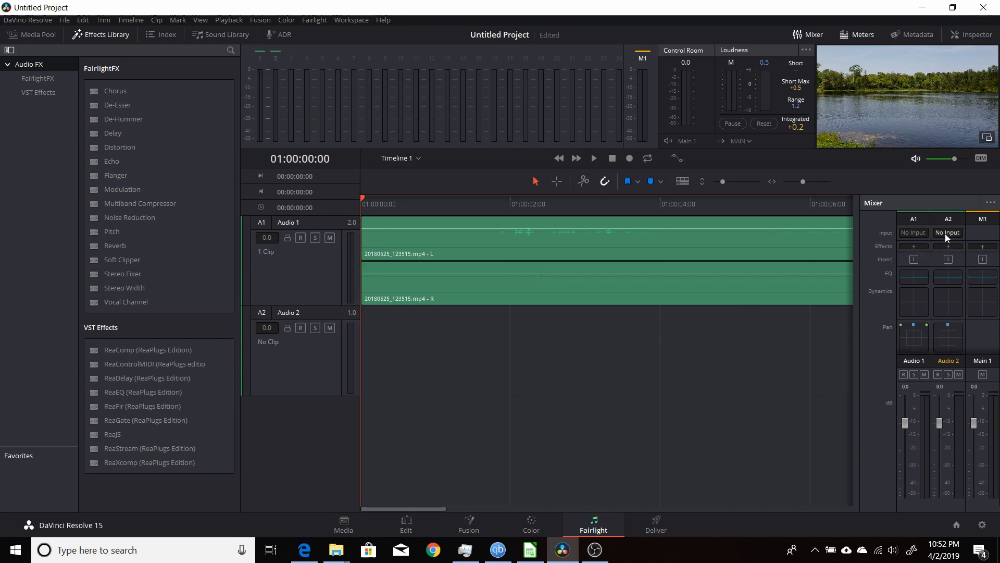
Open Audio 2's Input... patching window and scroll the Source list toward System Test Tones.
click(947, 232)
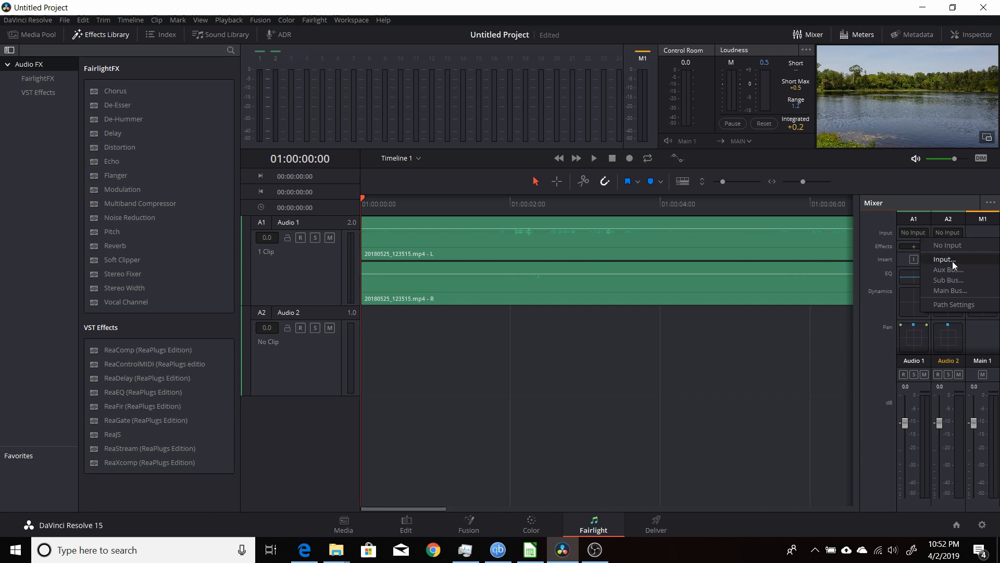
click(949, 259)
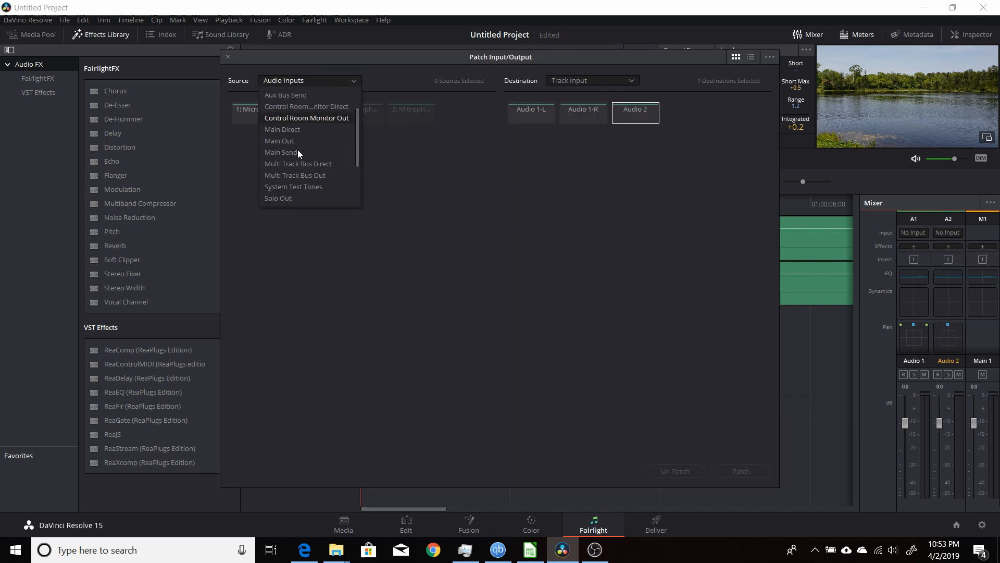
scroll(down, 3)
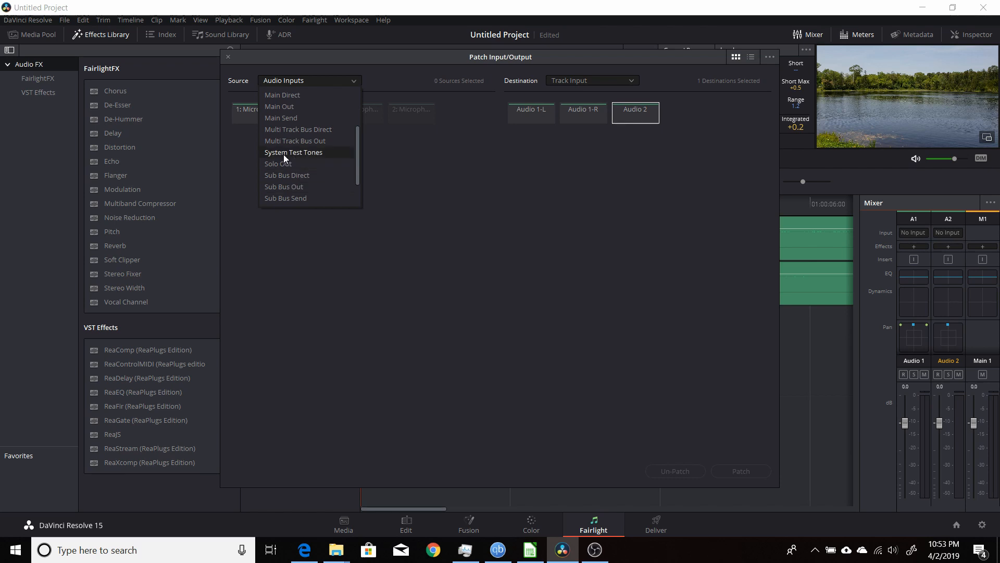
Choose System Test Tones as source and patch the Osc tone into Audio 2.
click(294, 152)
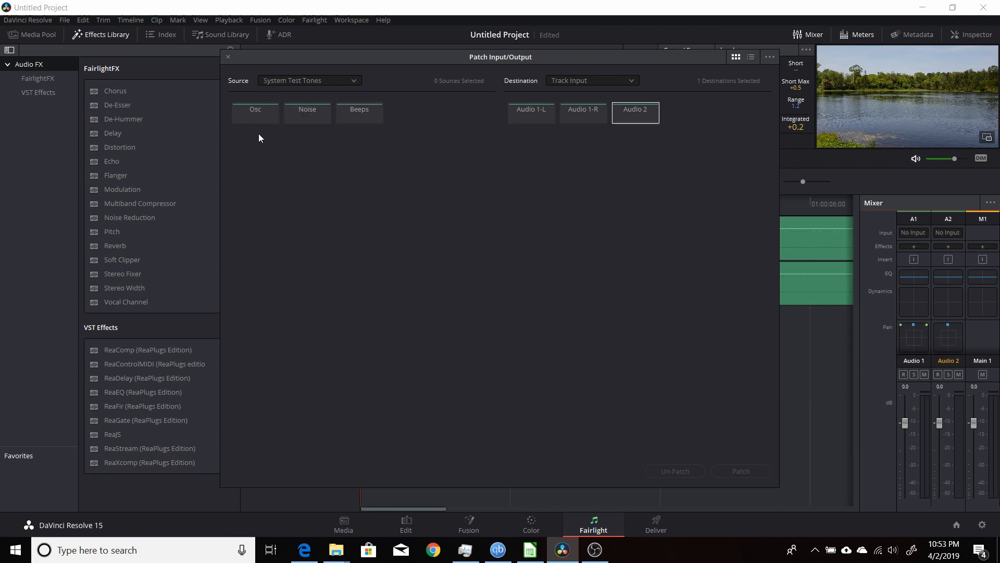
mouse_move(373, 158)
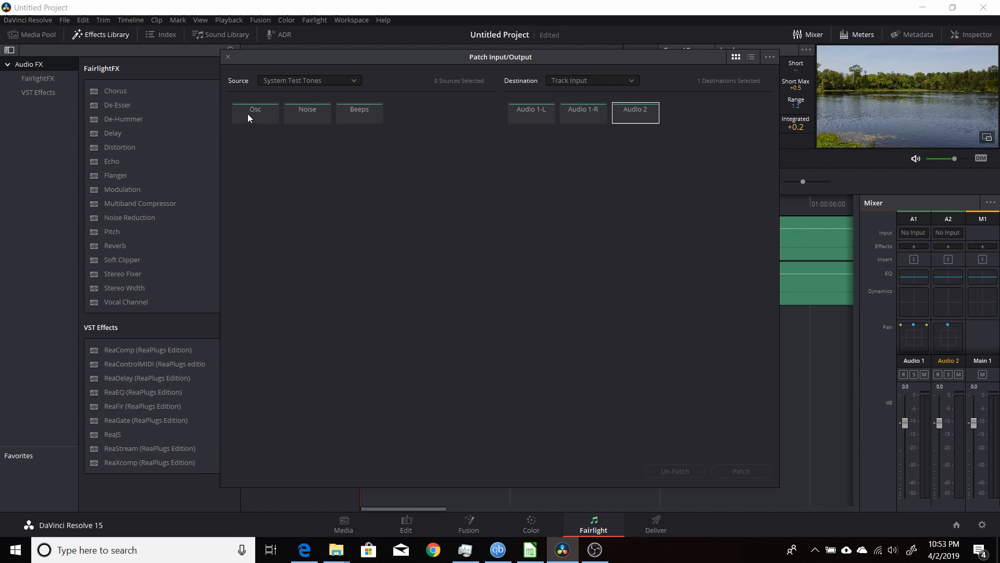
click(255, 114)
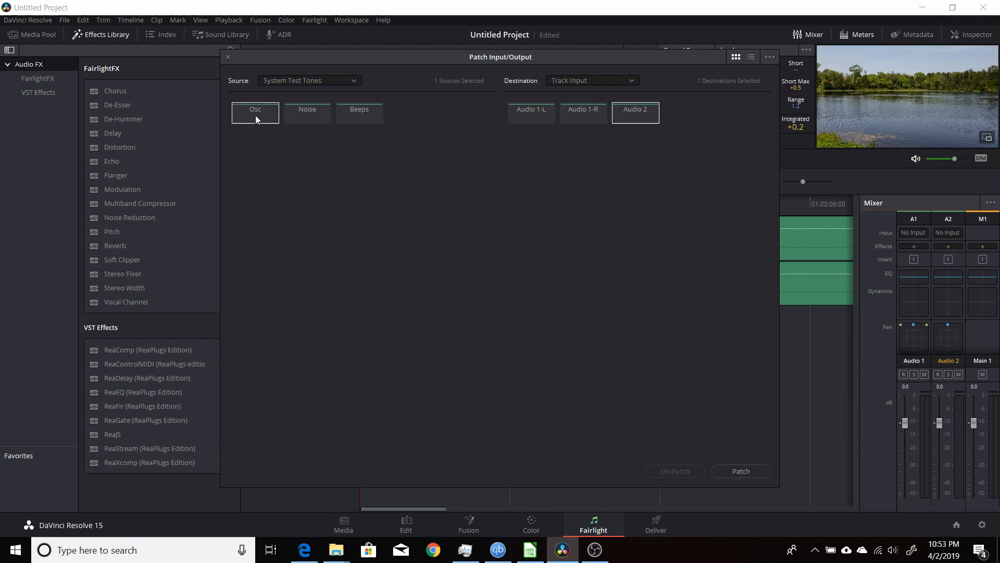
mouse_move(332, 139)
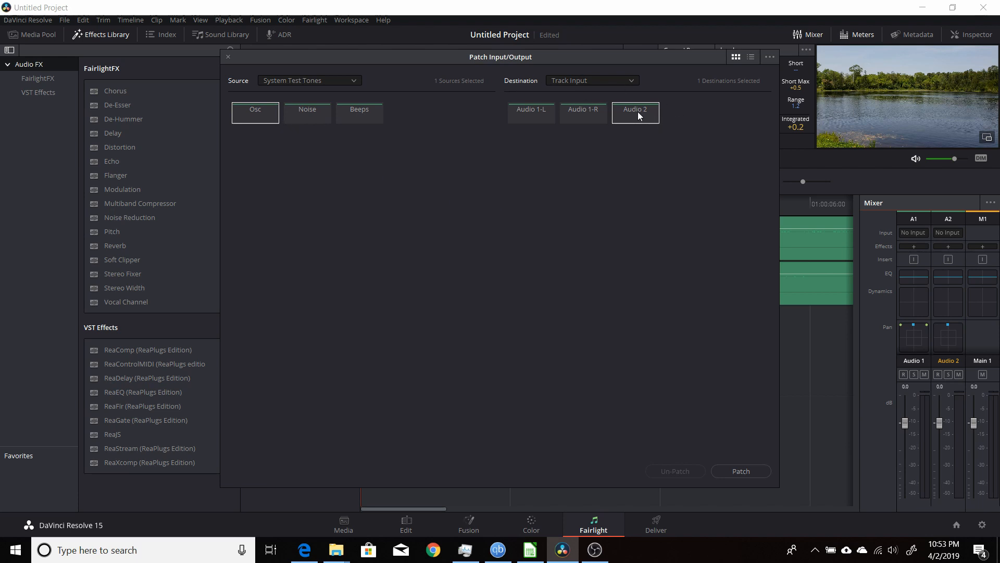
mouse_move(639, 119)
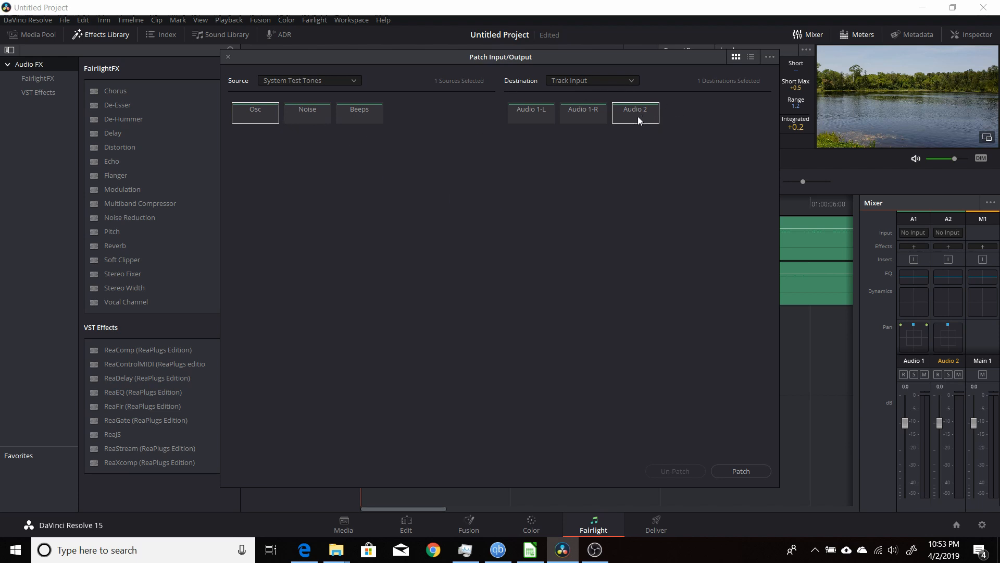
mouse_move(617, 113)
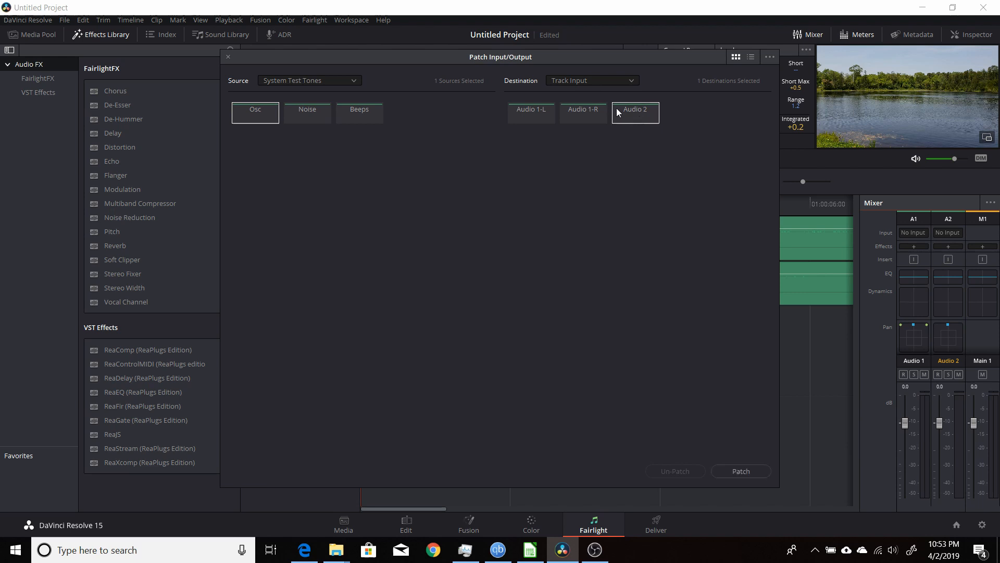
mouse_move(454, 192)
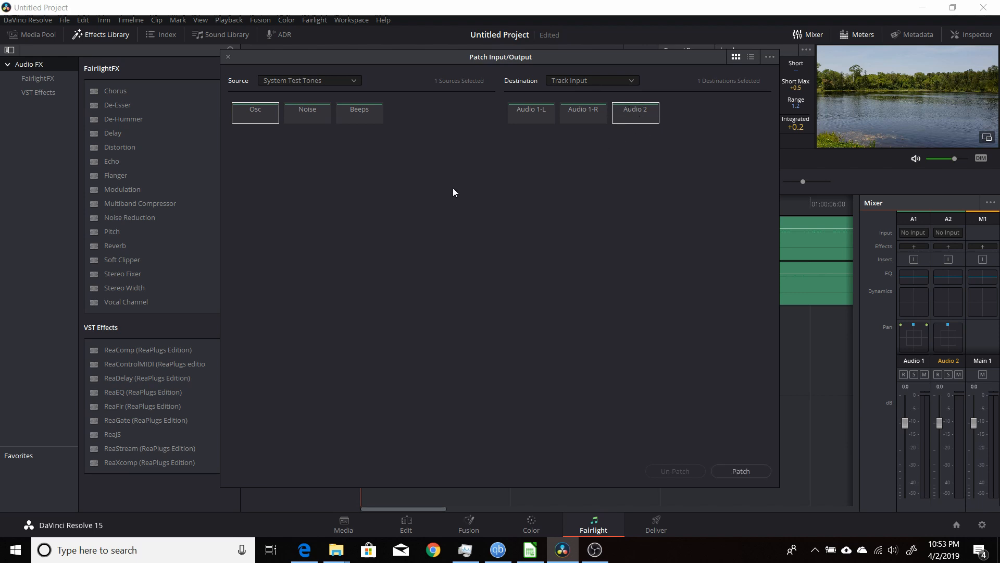
mouse_move(667, 348)
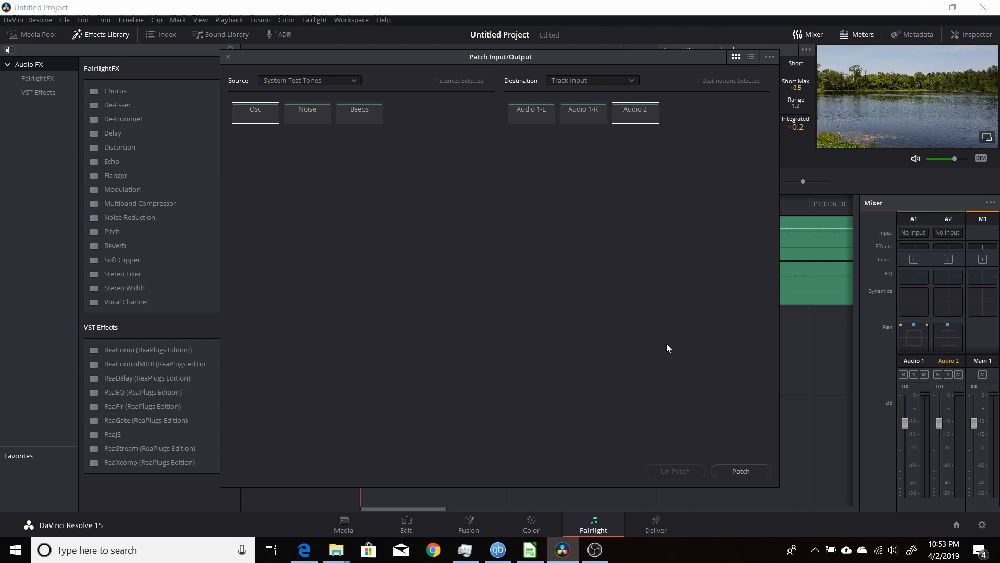
click(740, 471)
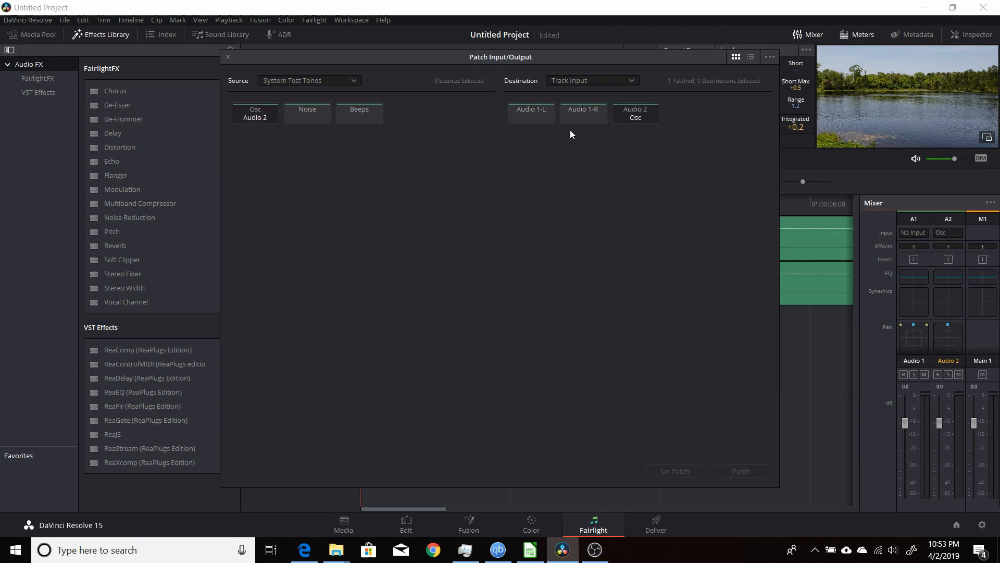
mouse_move(227, 59)
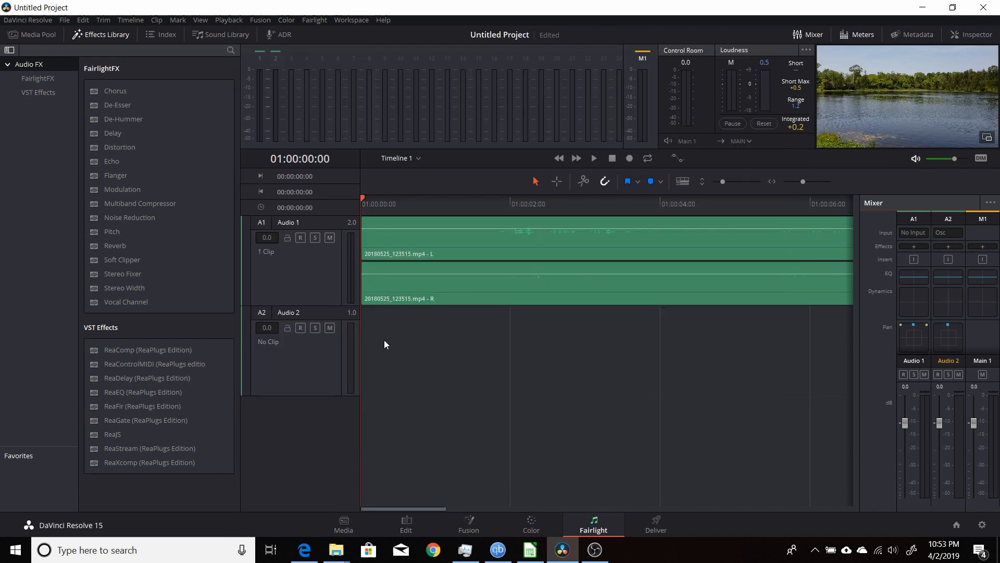
mouse_move(392, 351)
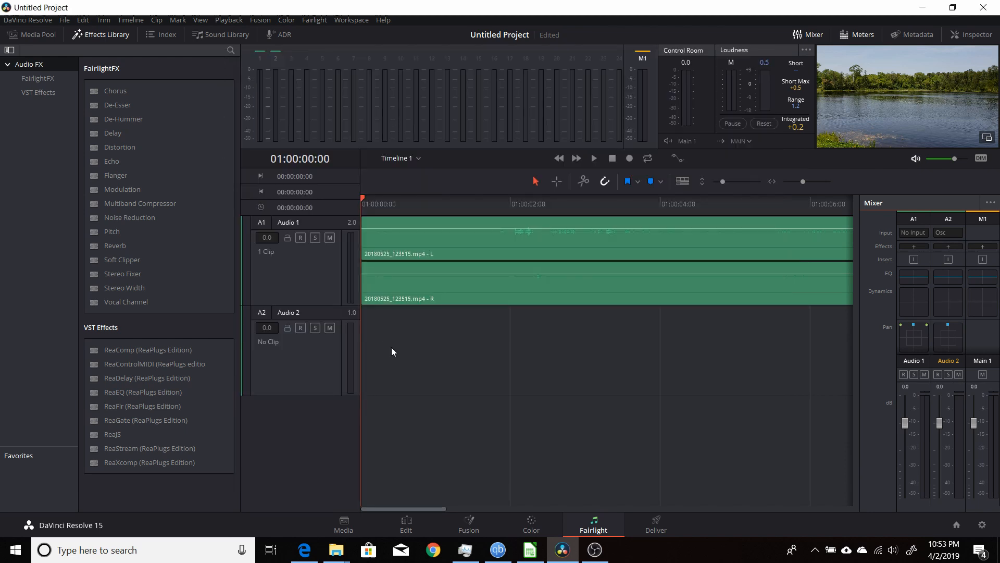
mouse_move(398, 345)
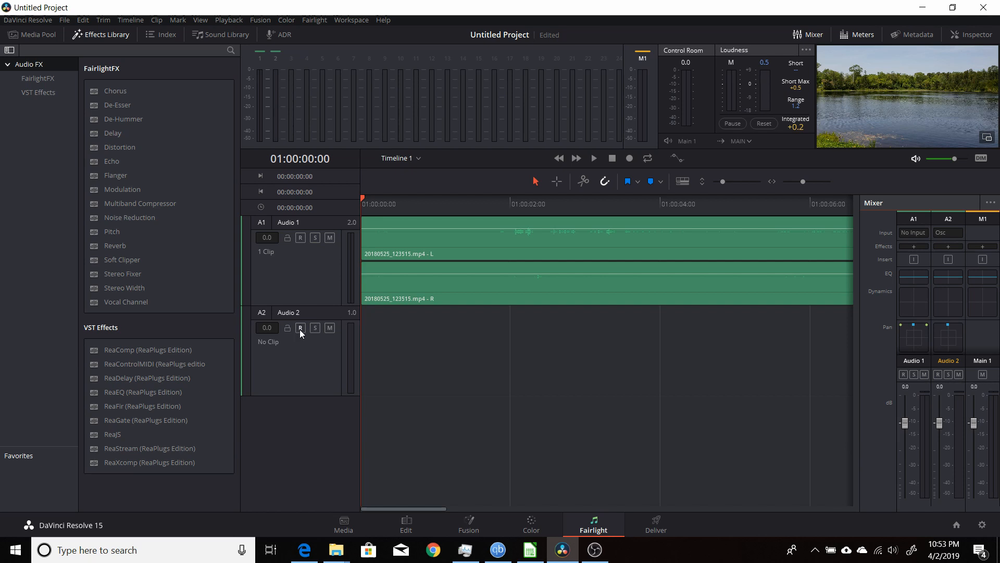
Record-arm Audio 2 so its meter shows the Osc tone.
click(300, 328)
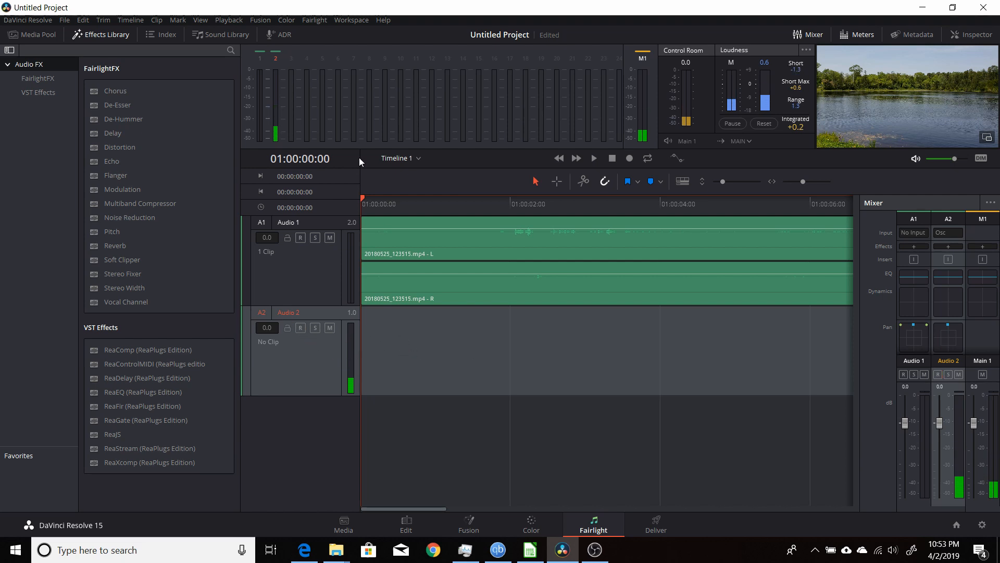
In Fairlight > Test Tones Settings, set the oscillator to the 1K preset and close it.
click(314, 20)
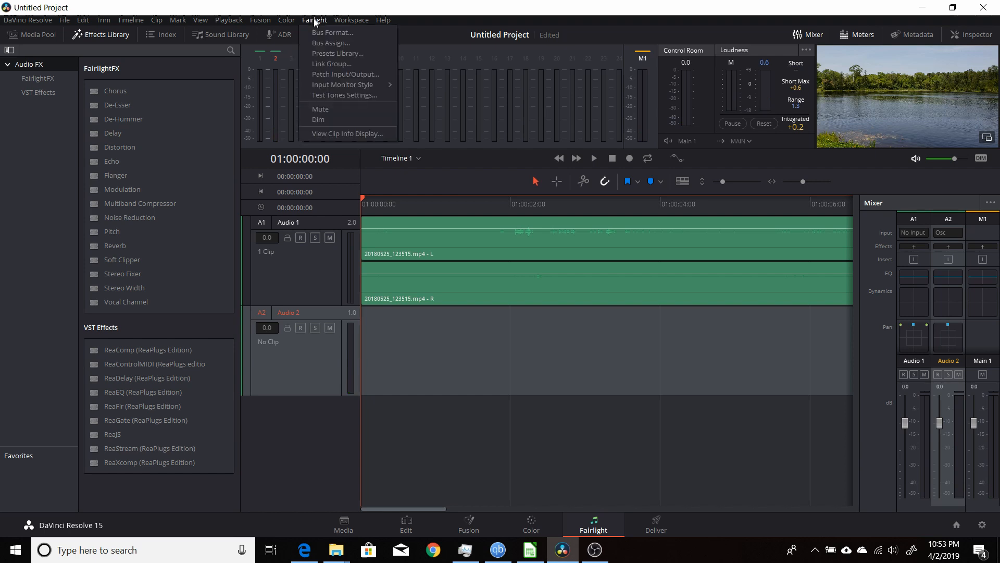
mouse_move(345, 94)
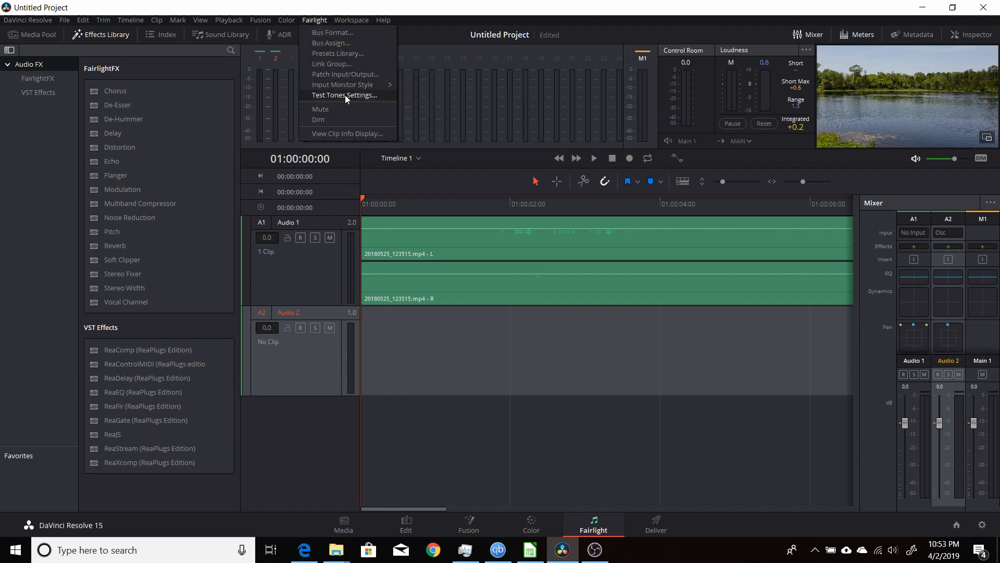
click(344, 95)
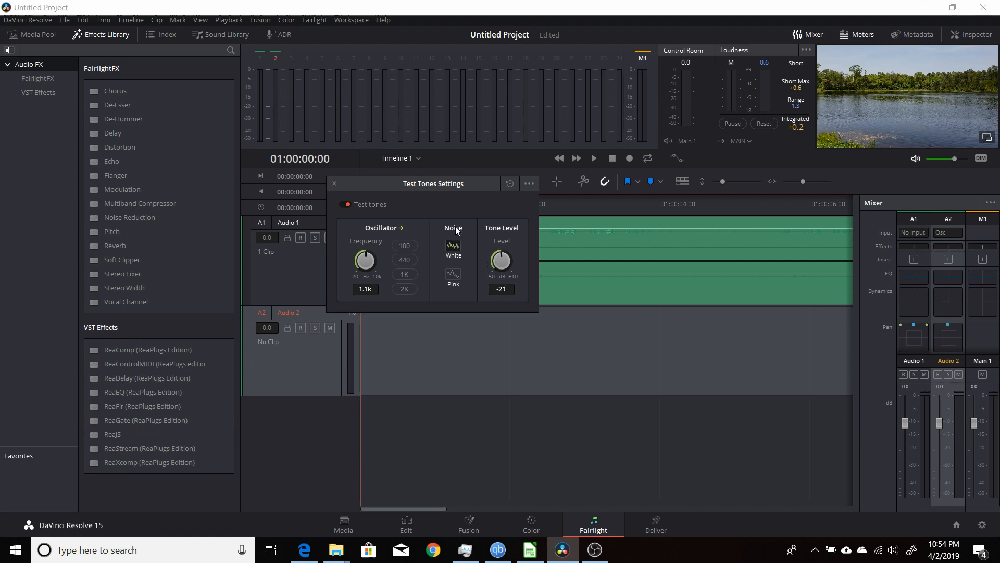
mouse_move(462, 282)
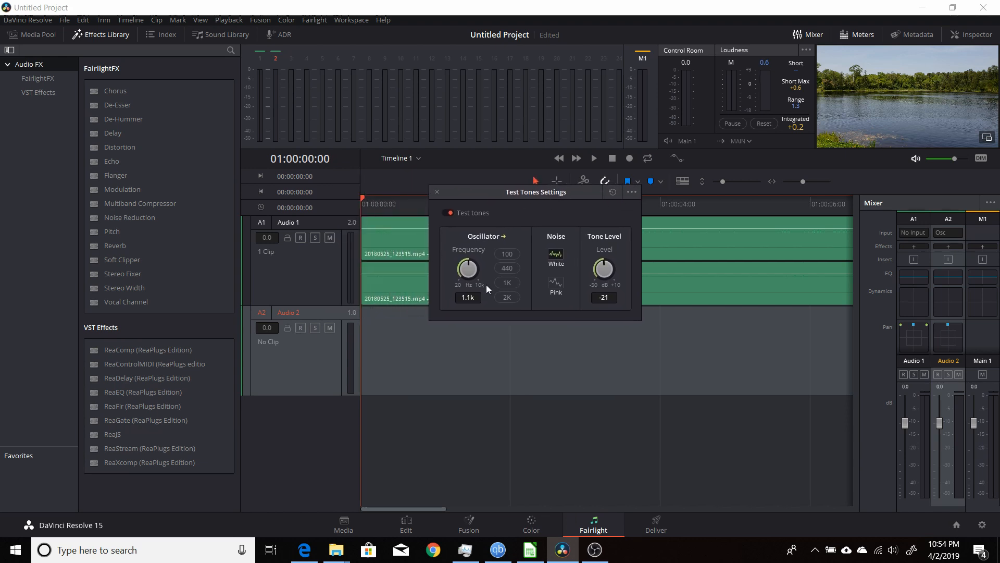
click(300, 328)
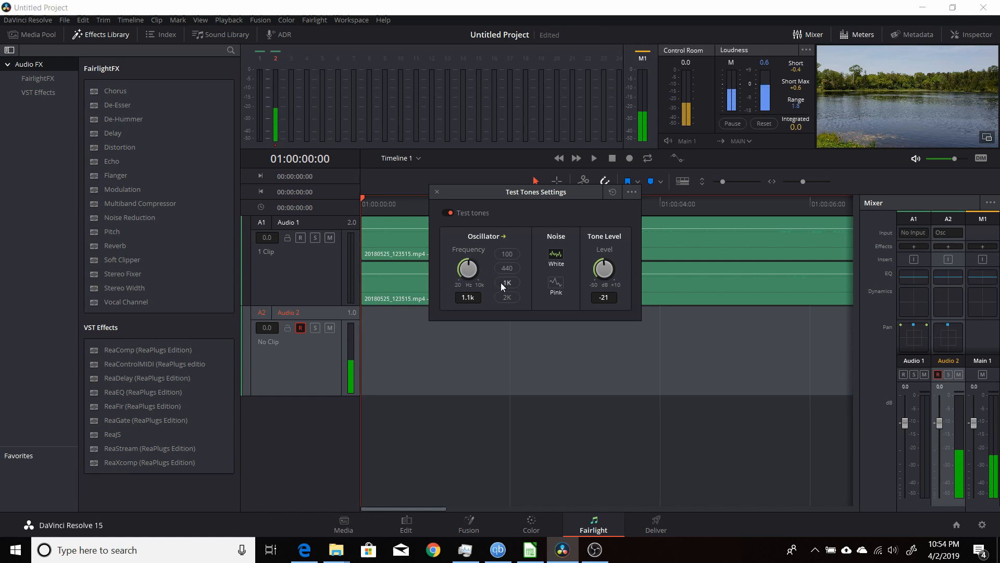
click(507, 282)
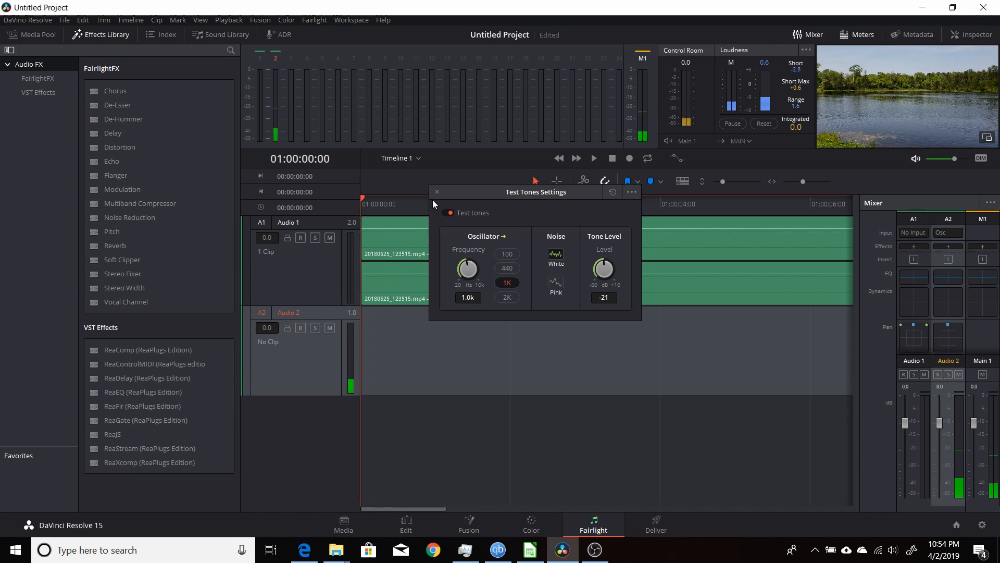
click(437, 191)
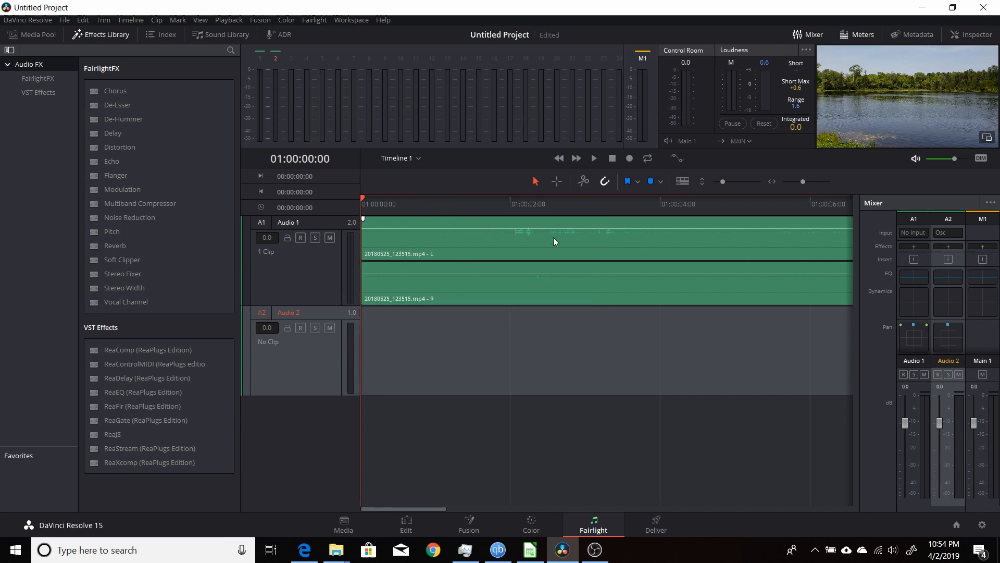
Arm Audio 2, record about four seconds of the 1 kHz tone, stop, and disarm.
click(300, 327)
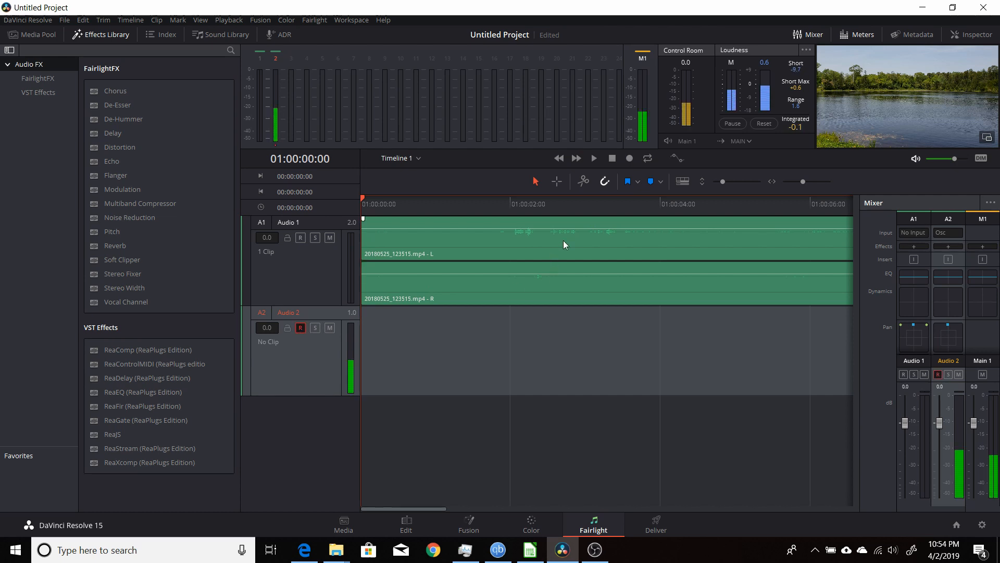
click(629, 157)
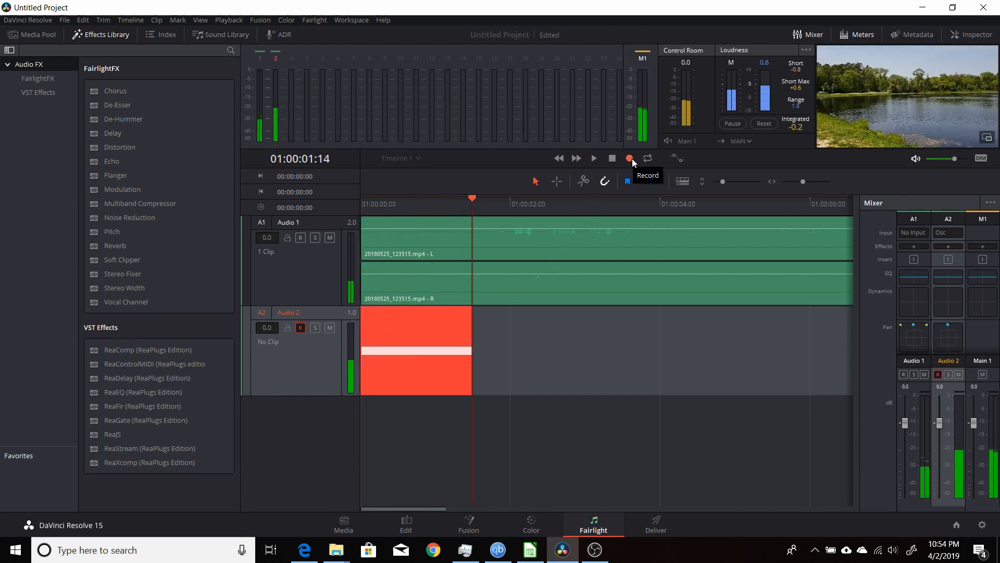
click(629, 158)
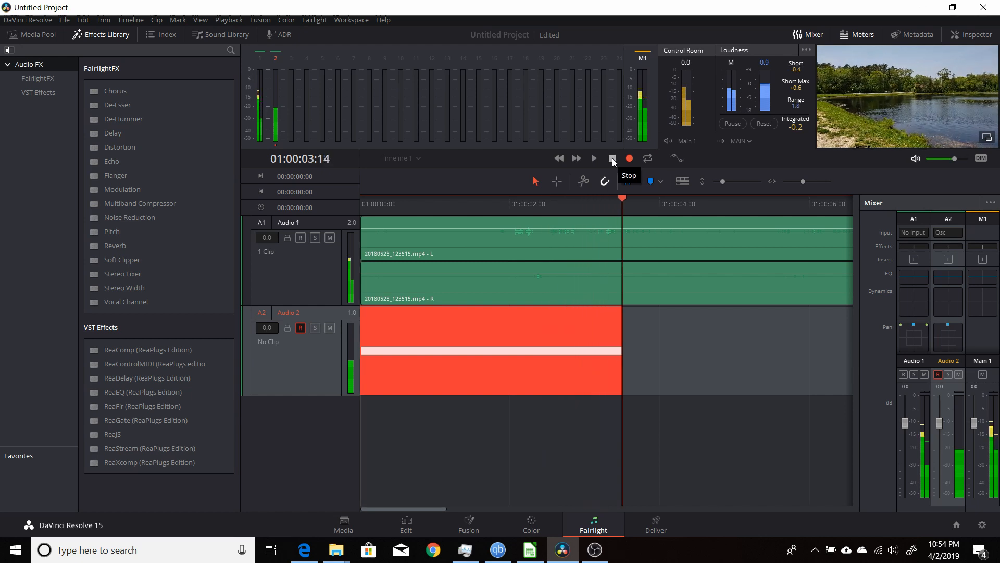
click(611, 158)
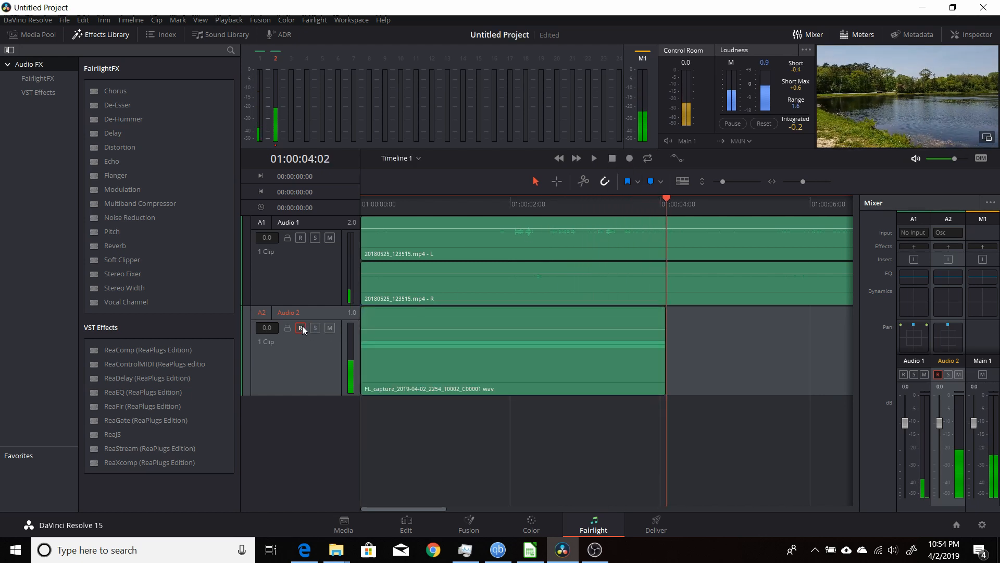
click(301, 327)
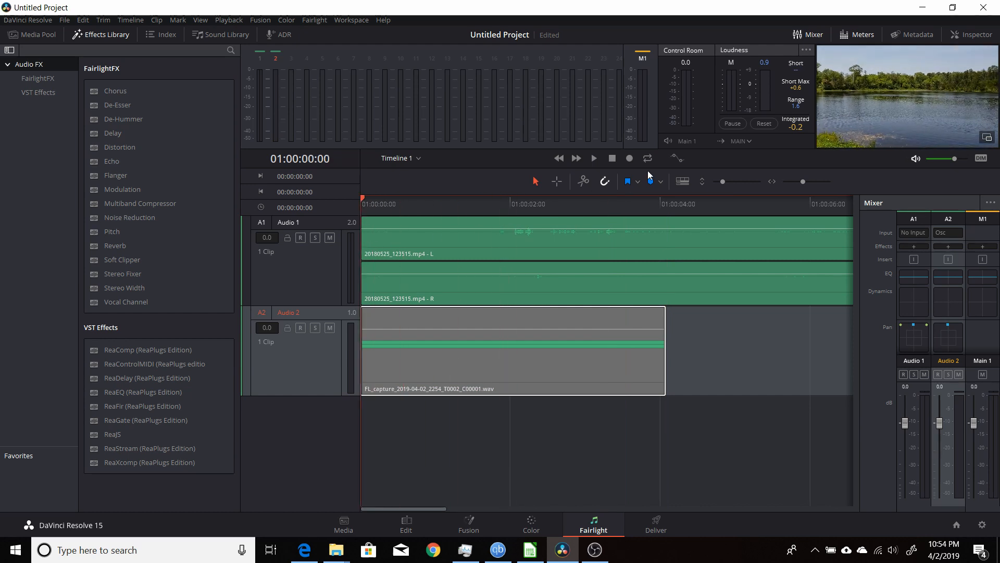
click(593, 158)
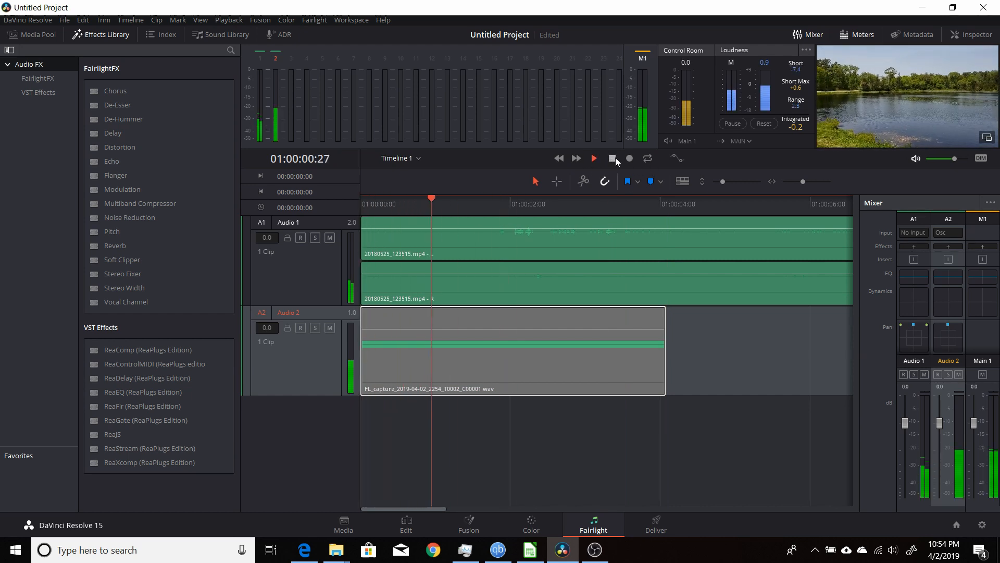
click(593, 159)
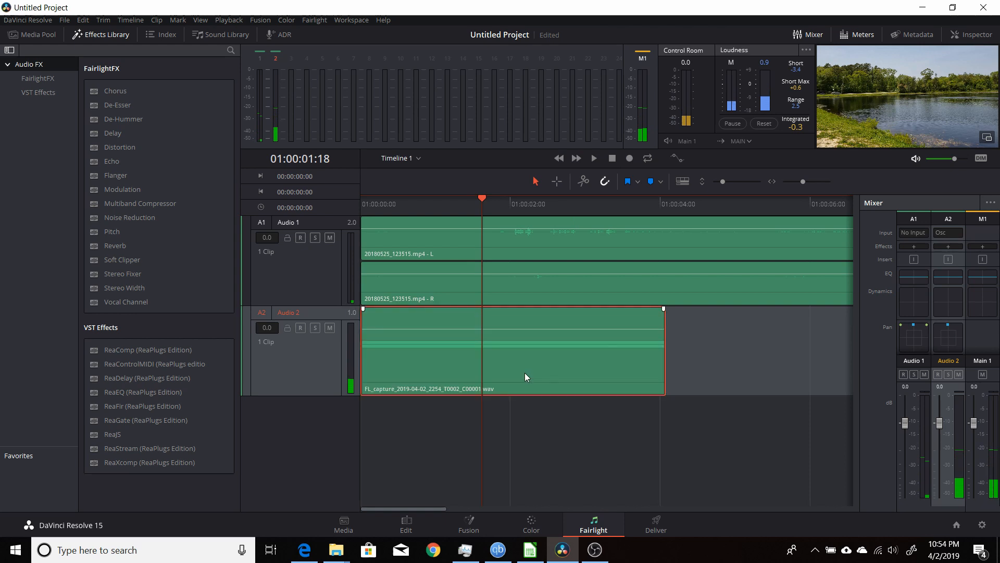
key(Delete)
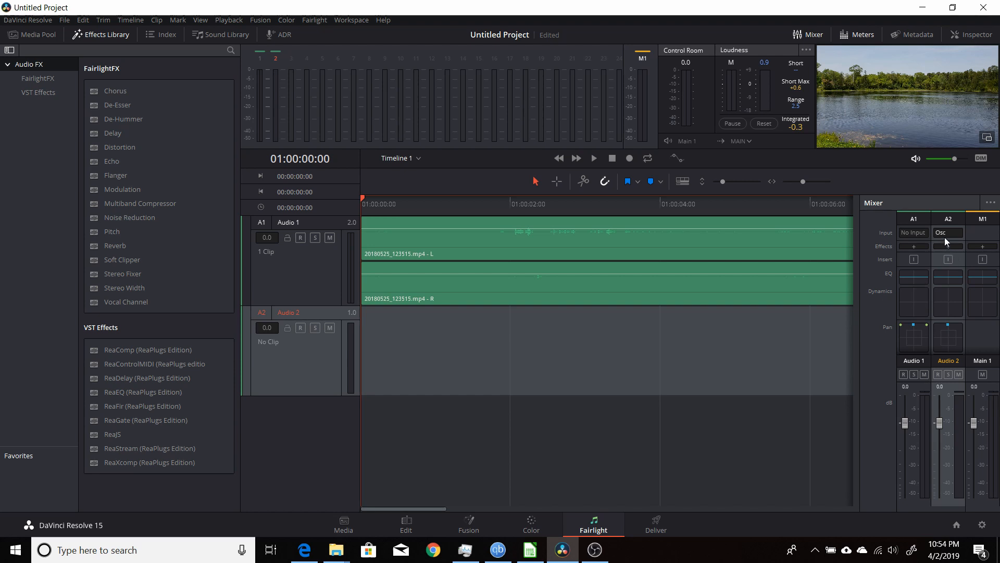
mouse_move(497, 386)
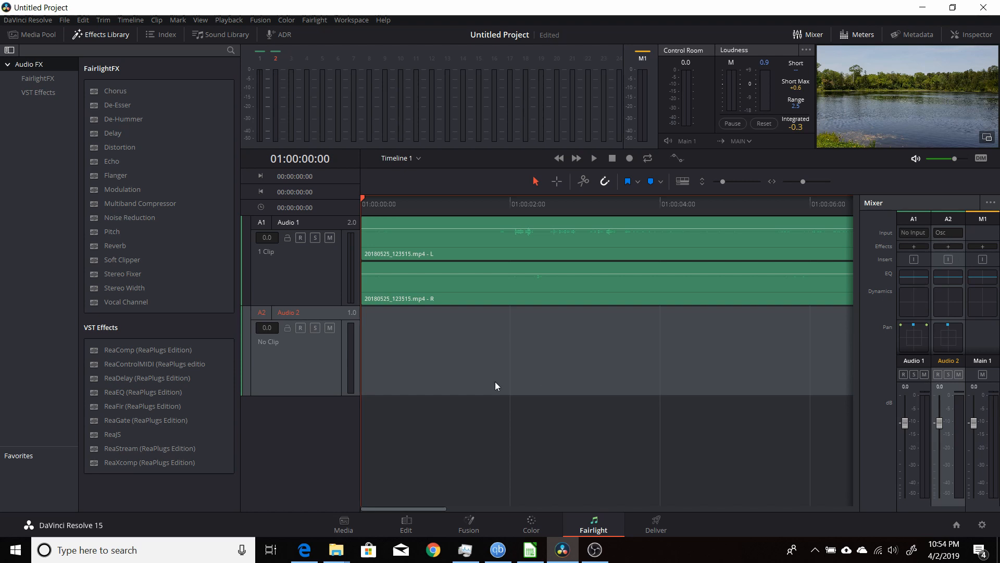
In the patch window, show System Test Tones and un-patch Osc from Audio 2.
click(948, 233)
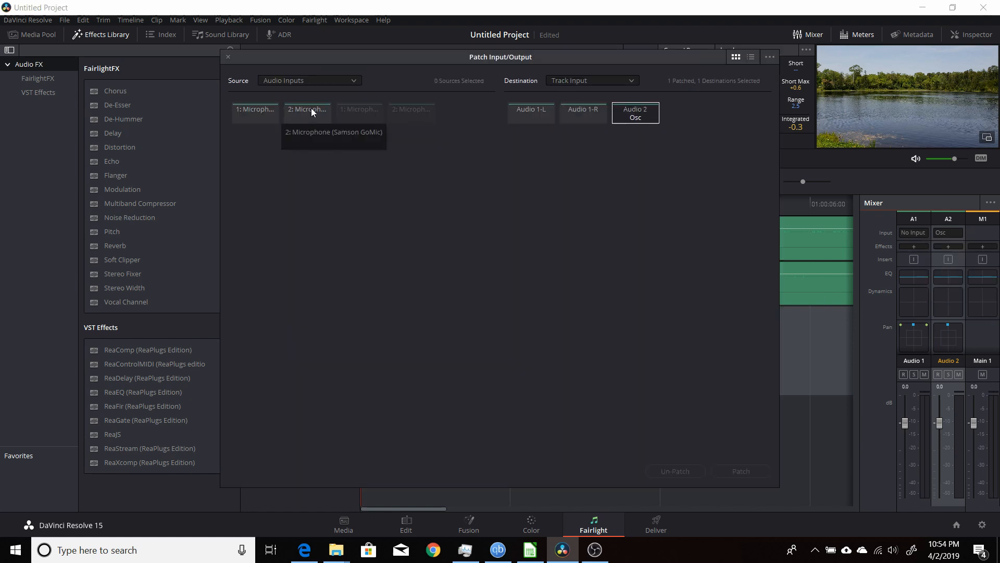
click(310, 80)
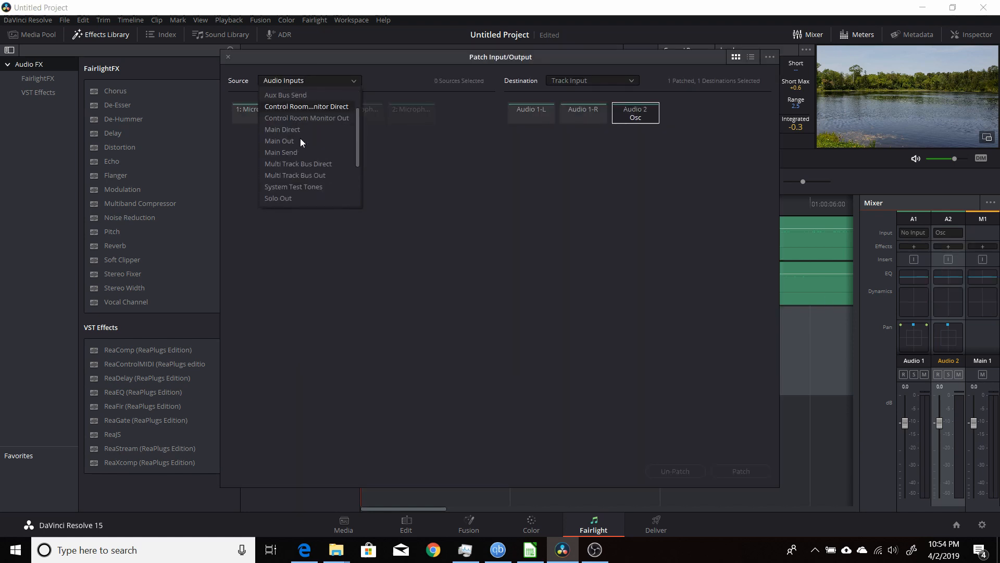
click(292, 187)
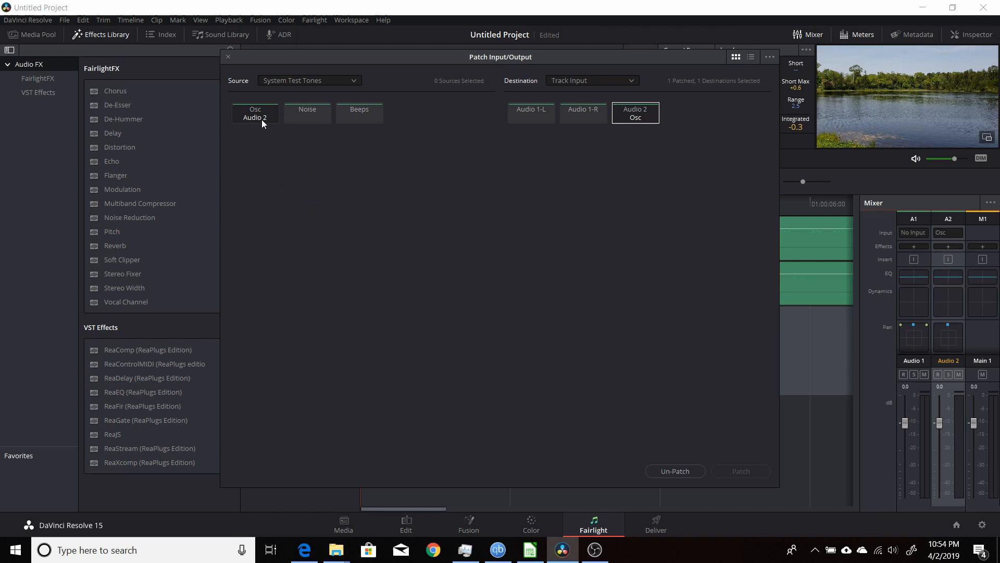
click(255, 113)
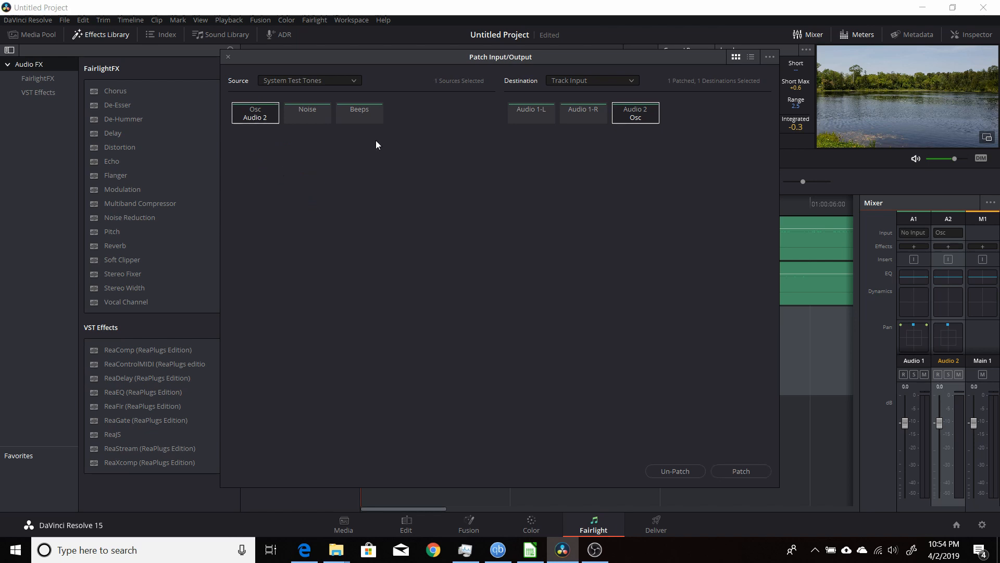
click(635, 113)
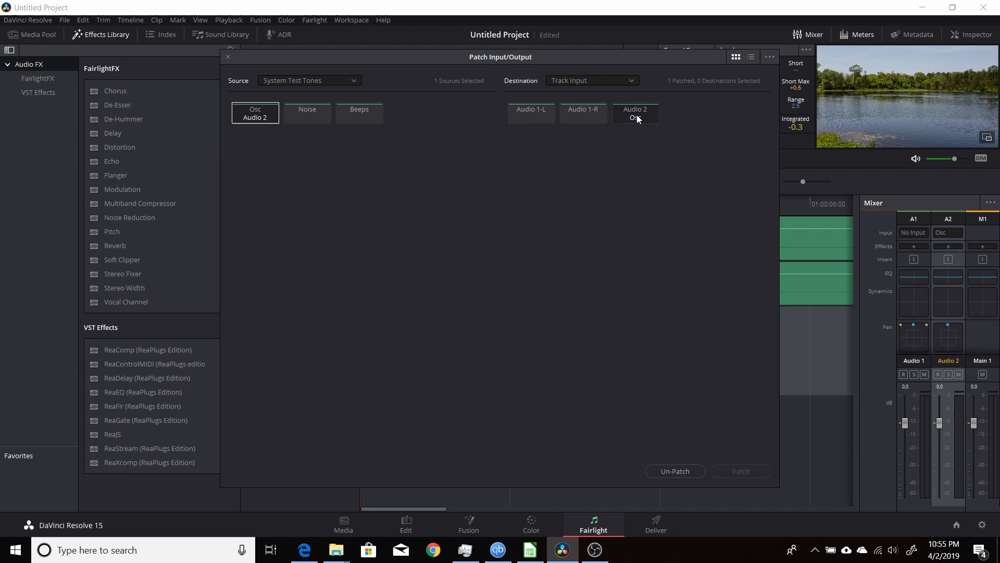
click(634, 113)
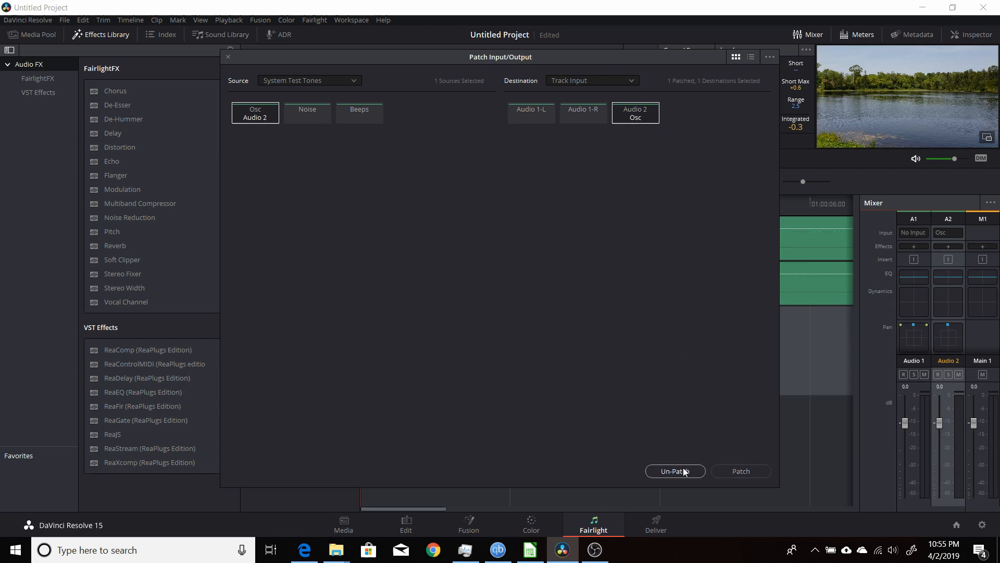
click(676, 471)
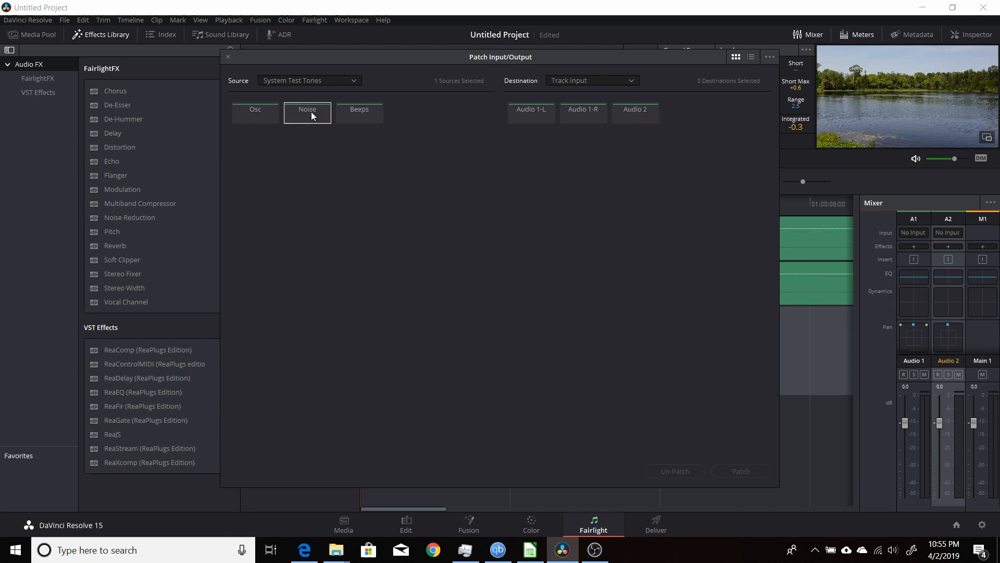
Patch the Noise tone into Audio 2 and close the patch window.
click(634, 113)
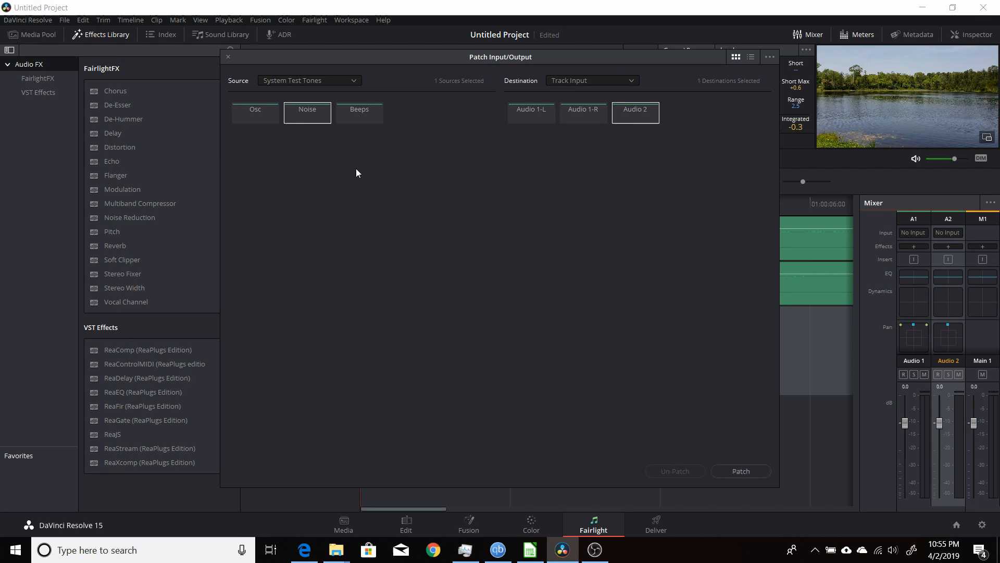
click(741, 471)
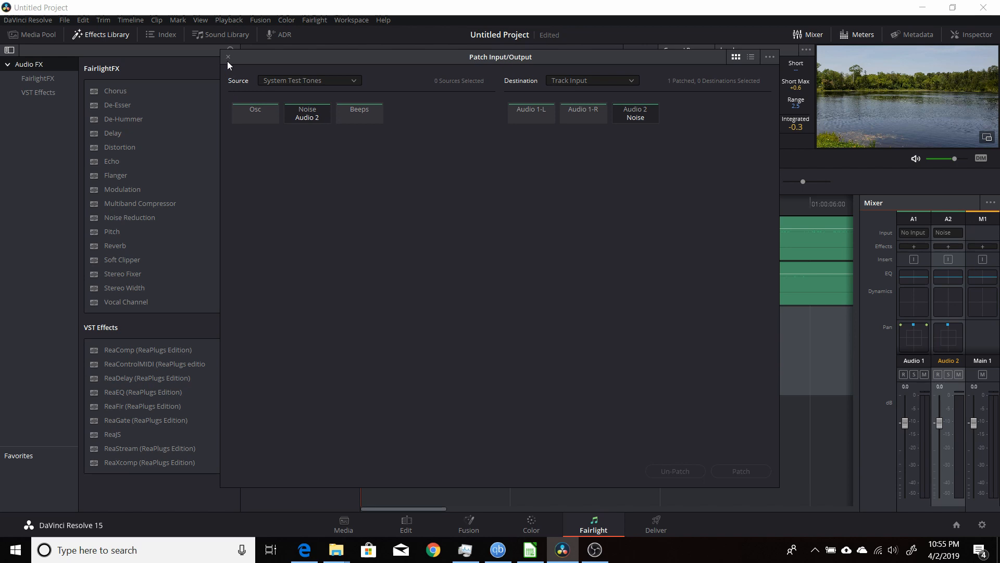
click(227, 57)
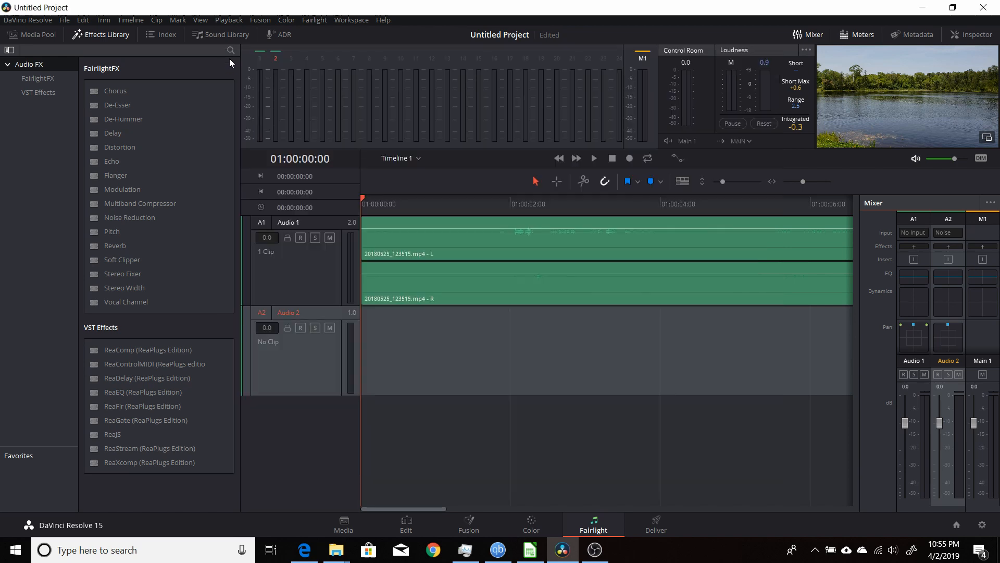
Reopen the Fairlight > Test Tones Settings window.
click(314, 20)
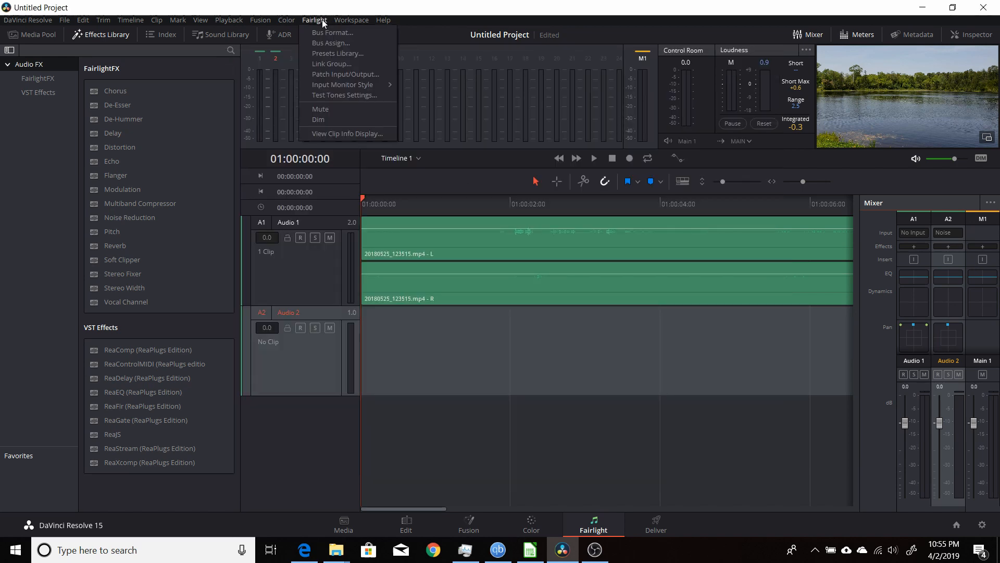
click(344, 95)
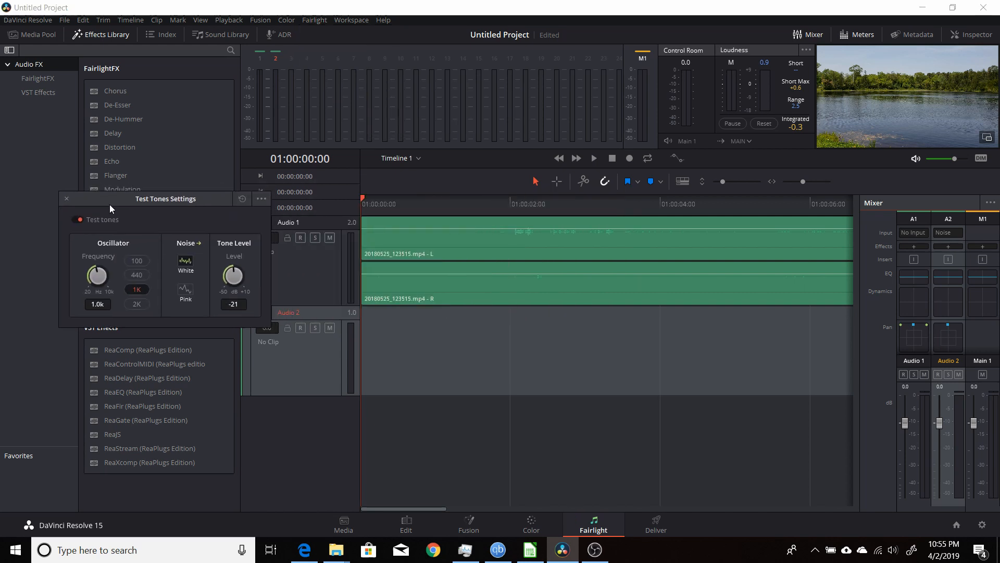
mouse_move(186, 300)
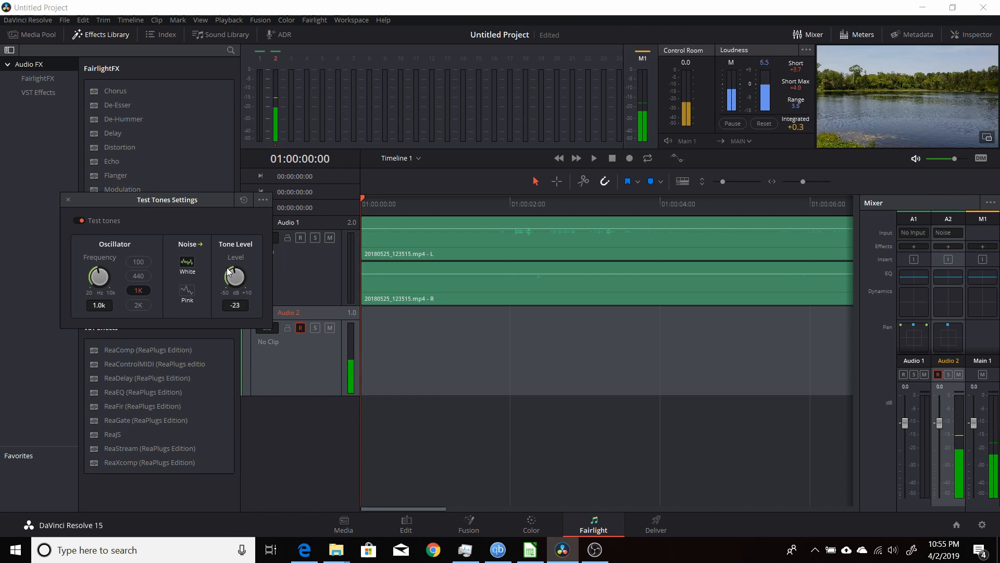
mouse_move(190, 295)
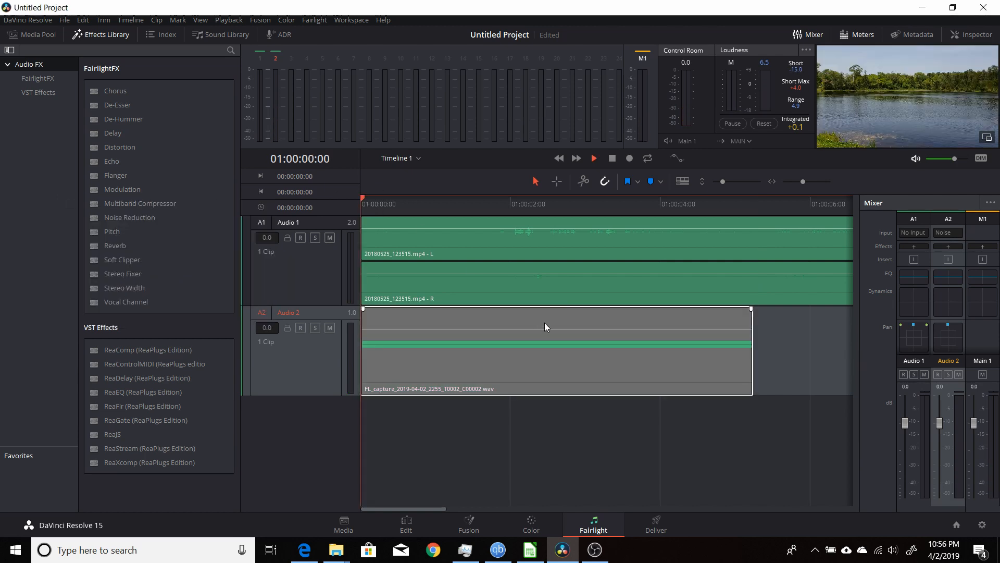
Play the timeline to hear the recorded noise clip on Audio 2.
click(593, 158)
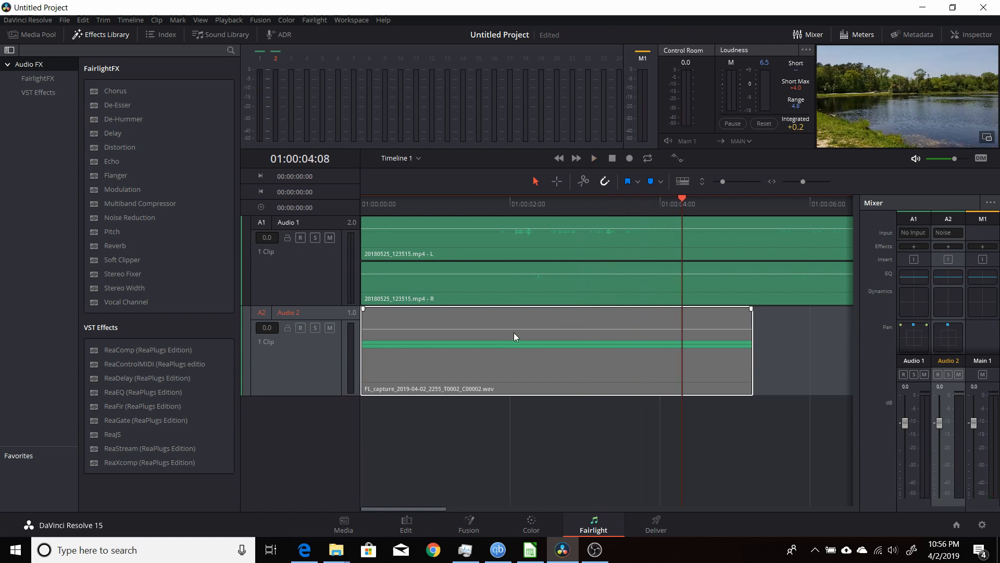
mouse_move(465, 339)
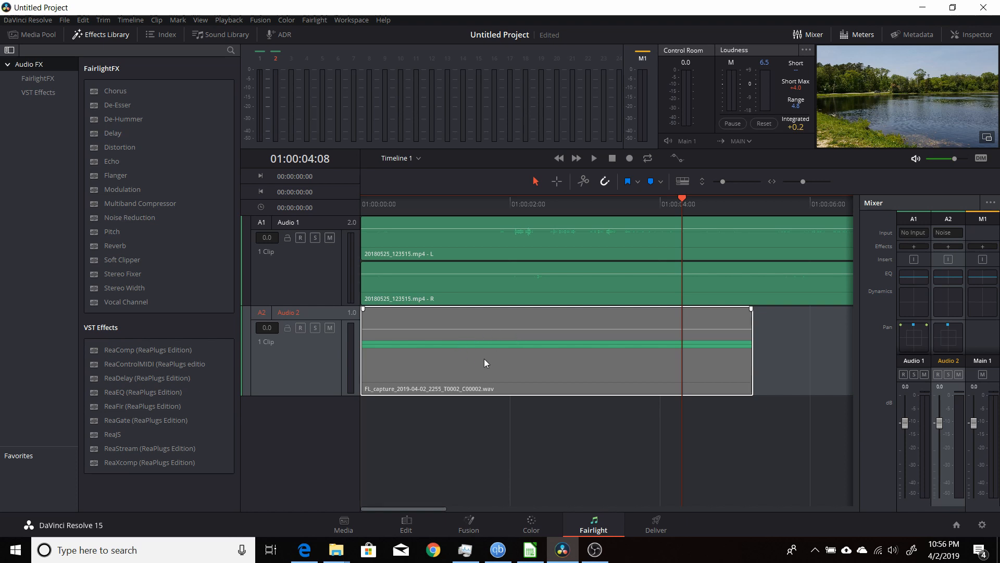
mouse_move(421, 356)
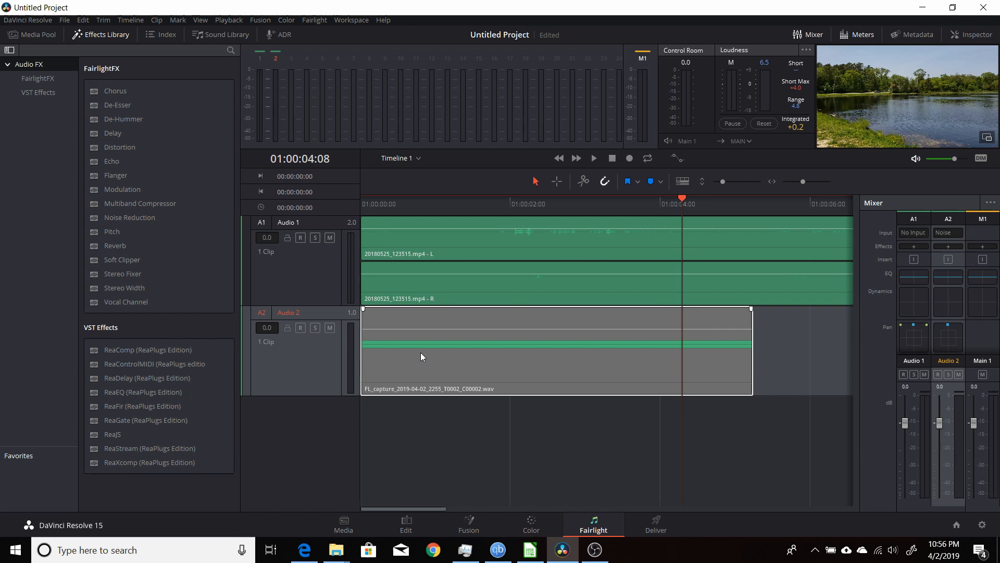
mouse_move(448, 364)
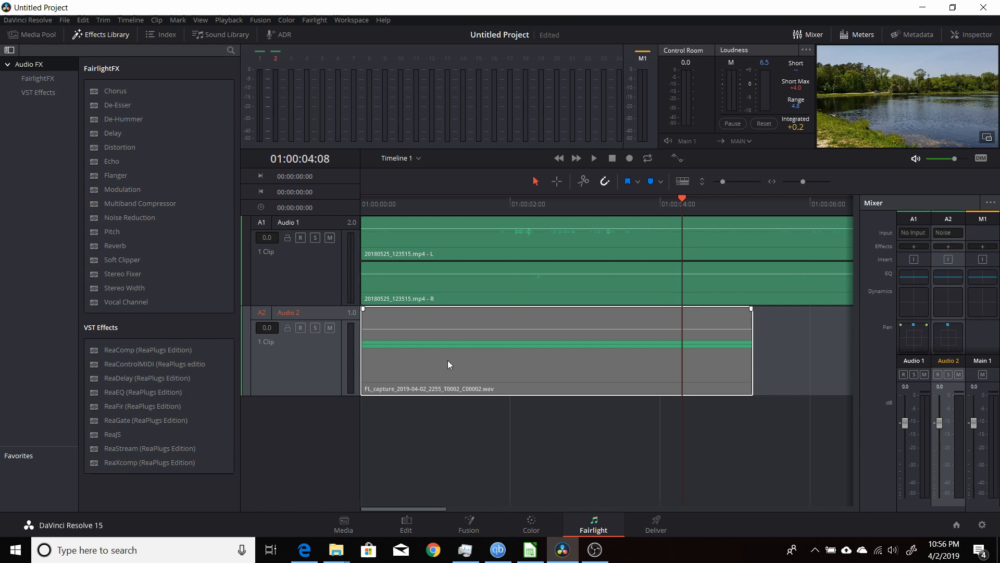
mouse_move(429, 327)
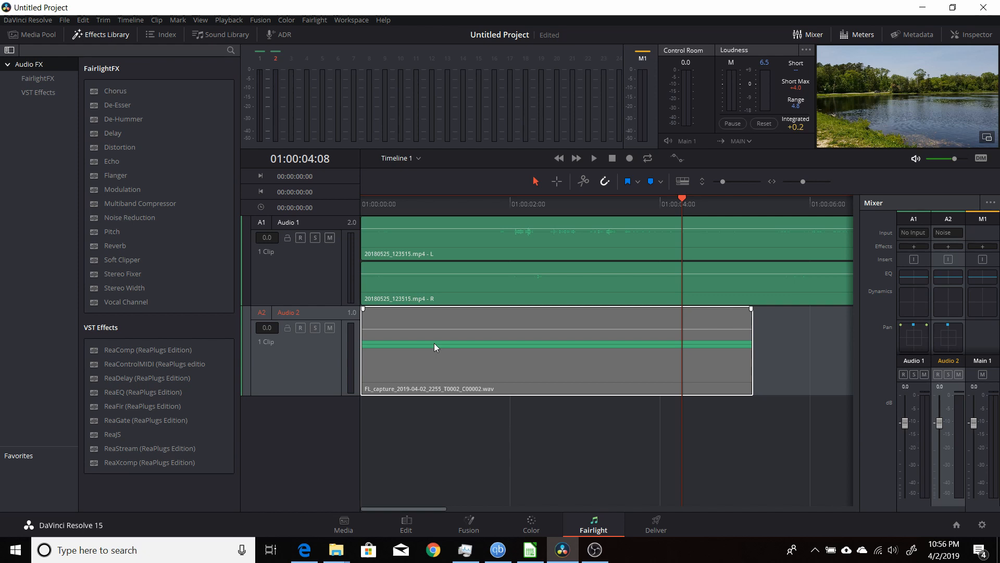
mouse_move(510, 382)
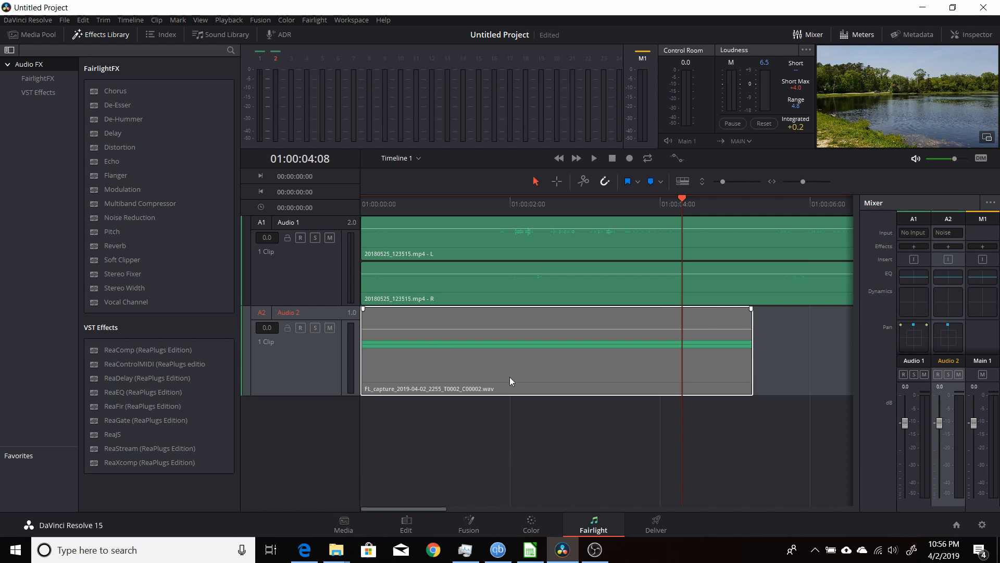
mouse_move(548, 367)
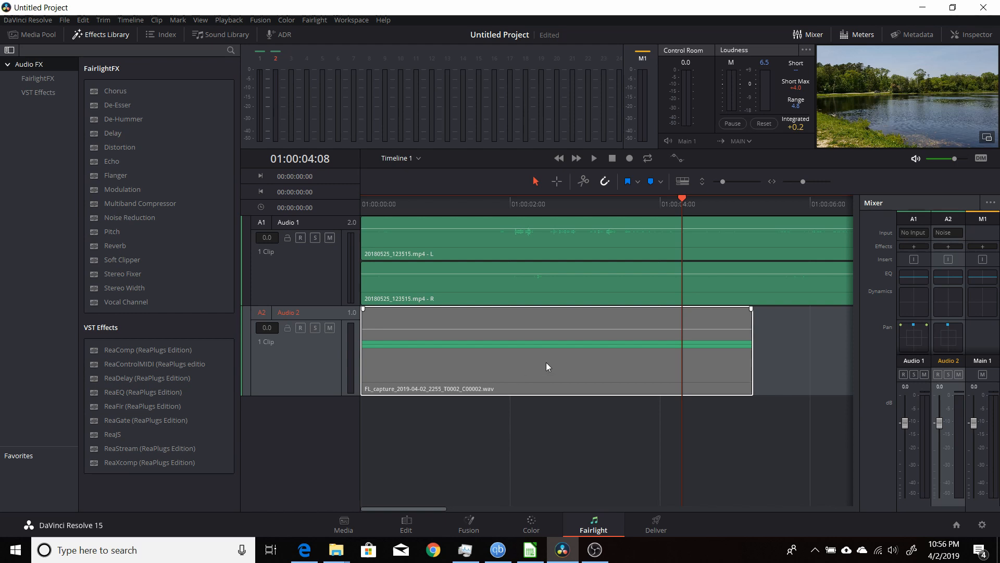